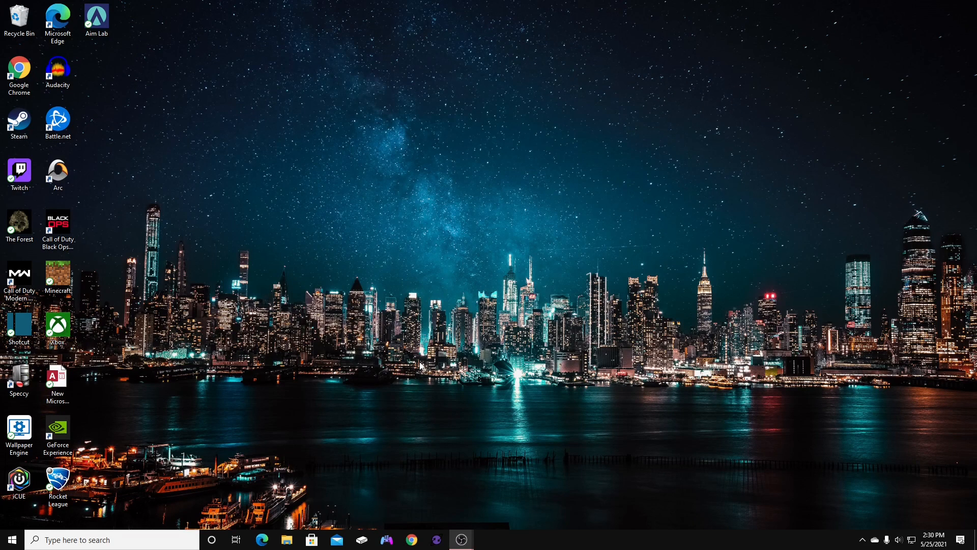
mouse_move(391, 333)
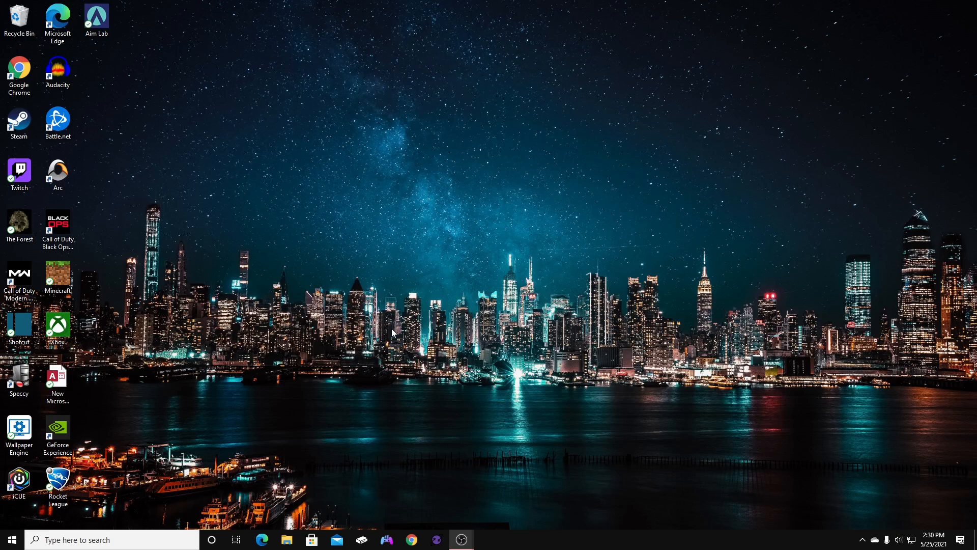
mouse_move(387, 344)
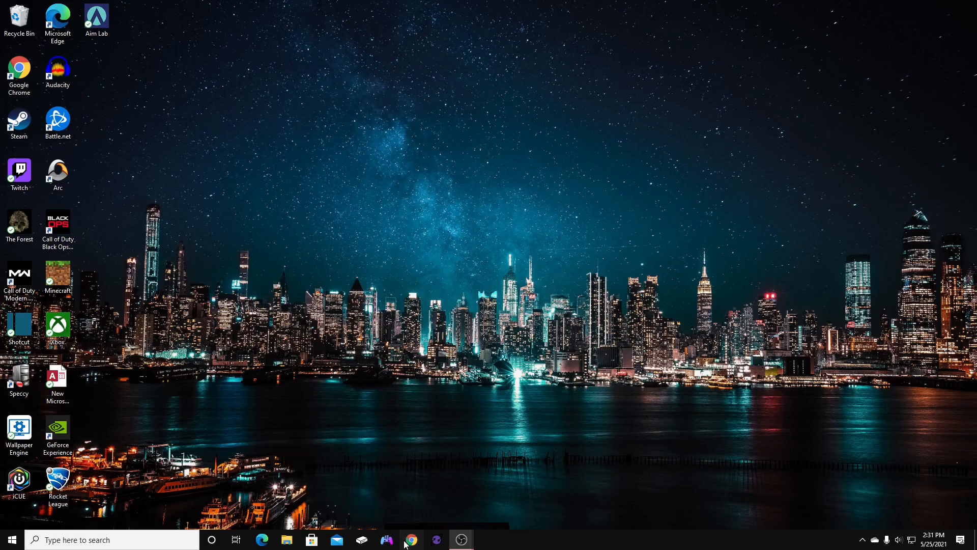
- Download hidusbf.zip from github.com/LordOfMice/hidusbf and show it in the Downloads folder
left_click(411, 539)
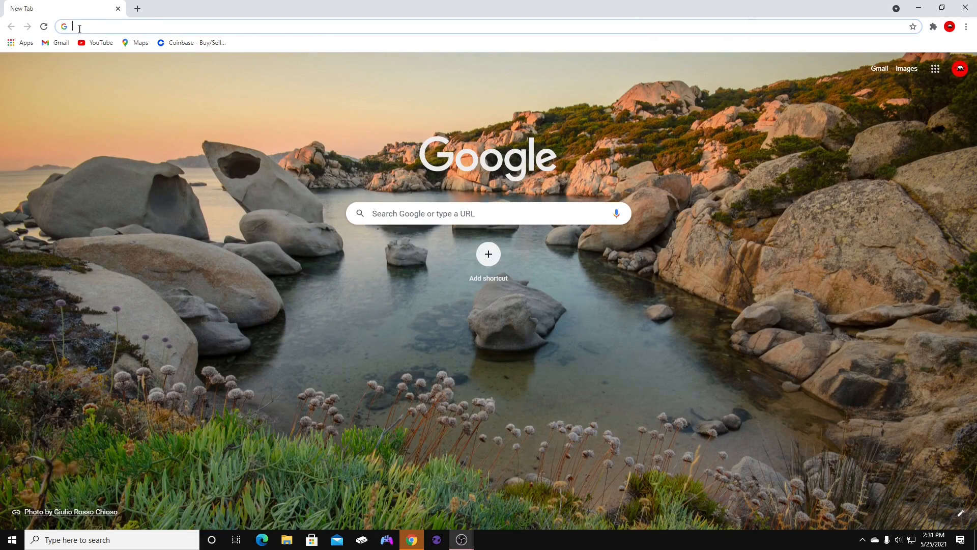
type("https://github.com/LordOfMice/hidusbf")
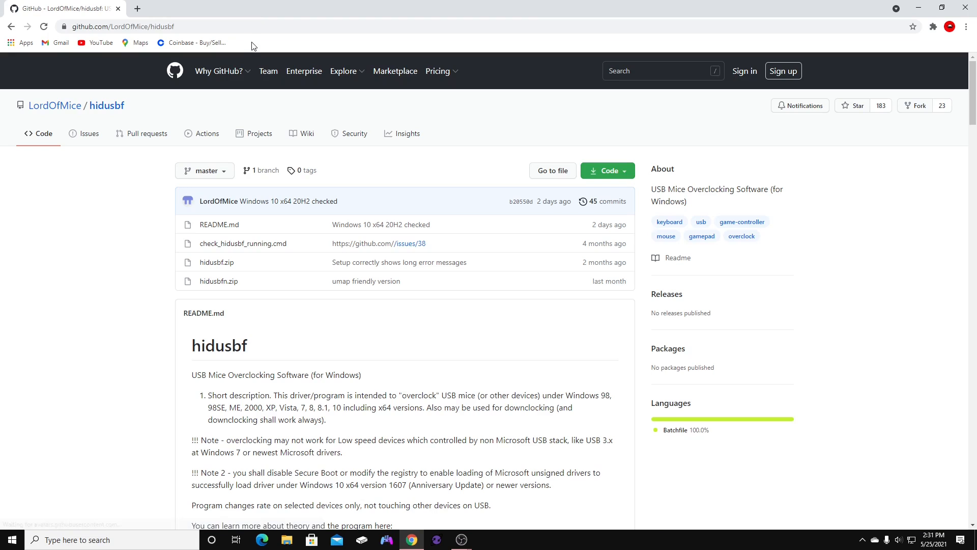
mouse_move(84, 320)
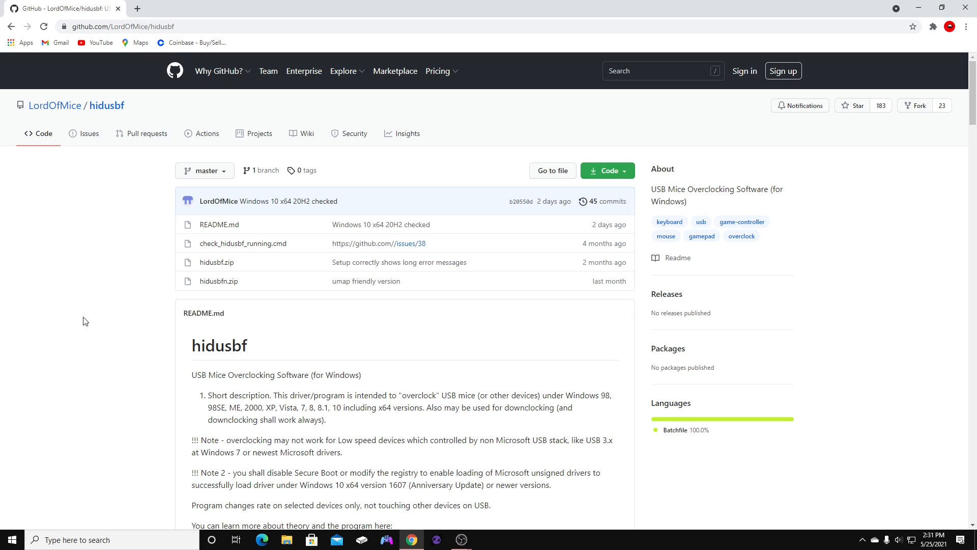
mouse_move(107, 263)
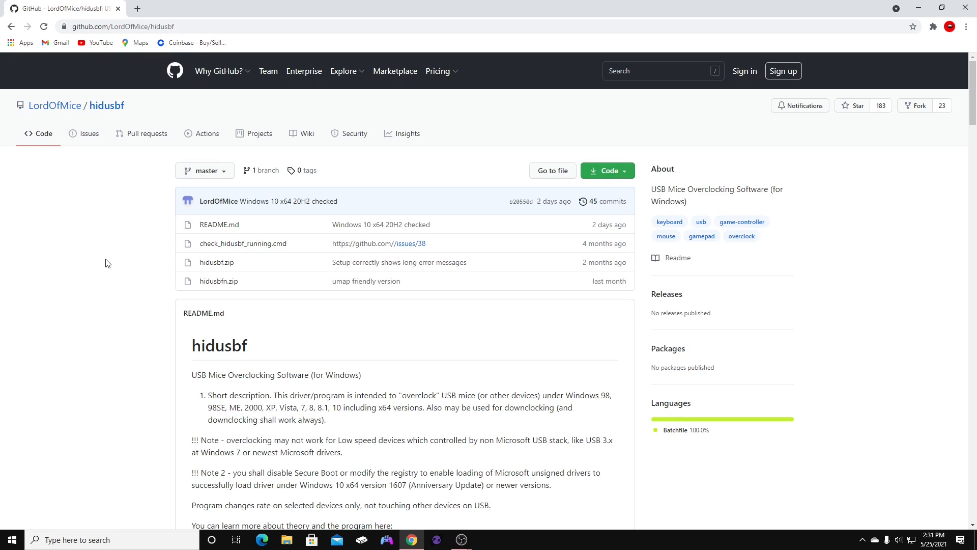
mouse_move(115, 259)
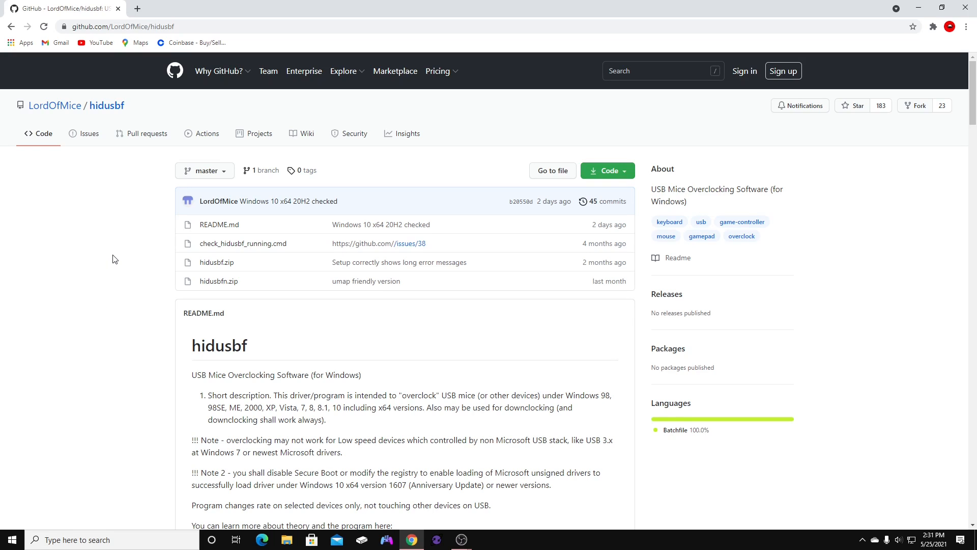
mouse_move(162, 307)
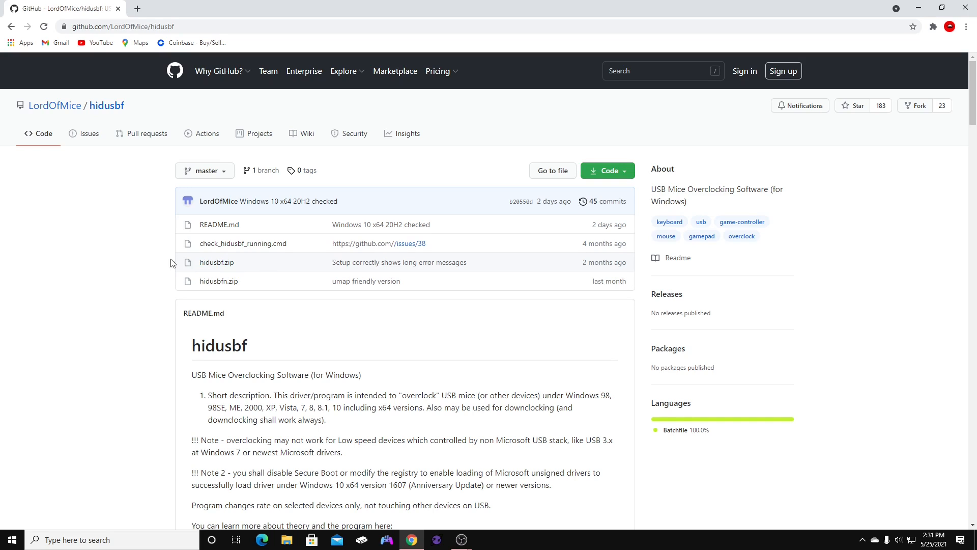
mouse_move(217, 263)
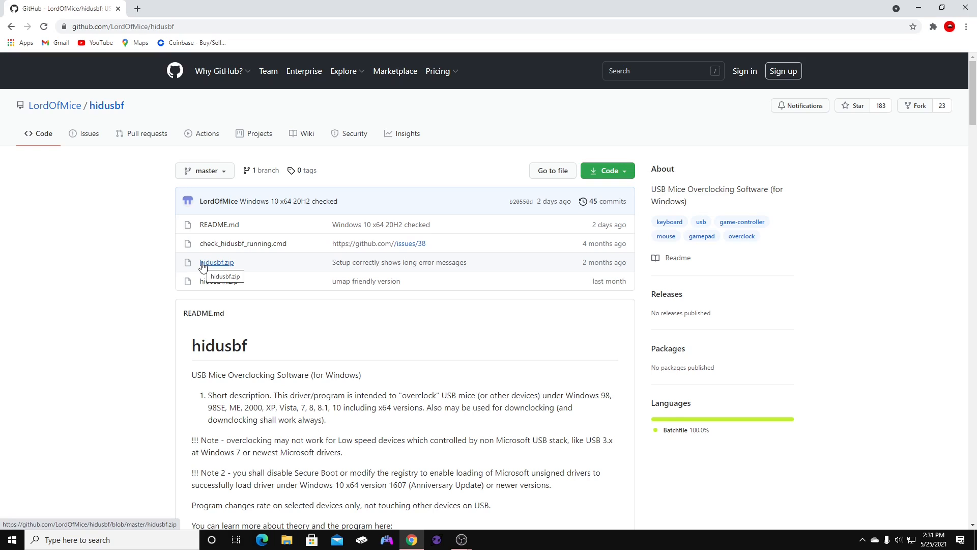
mouse_move(211, 273)
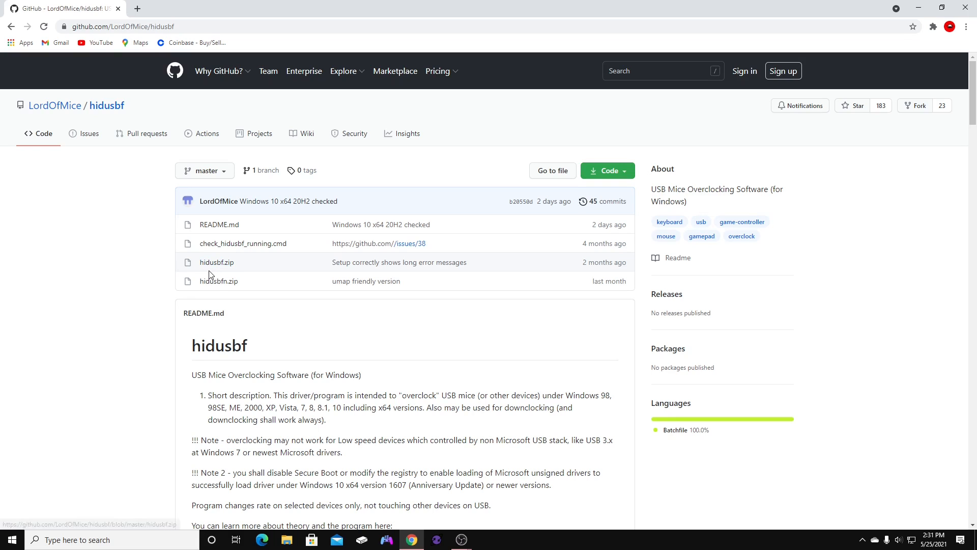
left_click(216, 262)
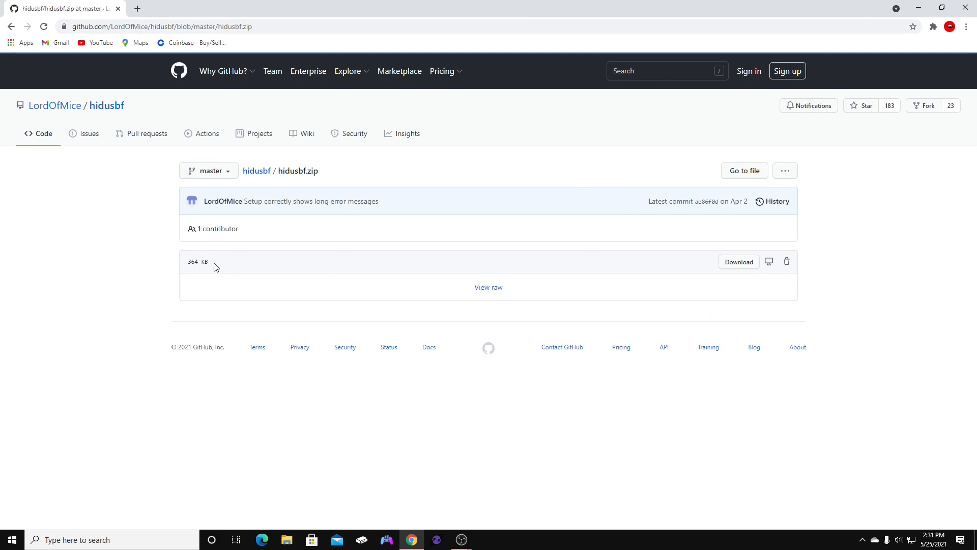
mouse_move(735, 273)
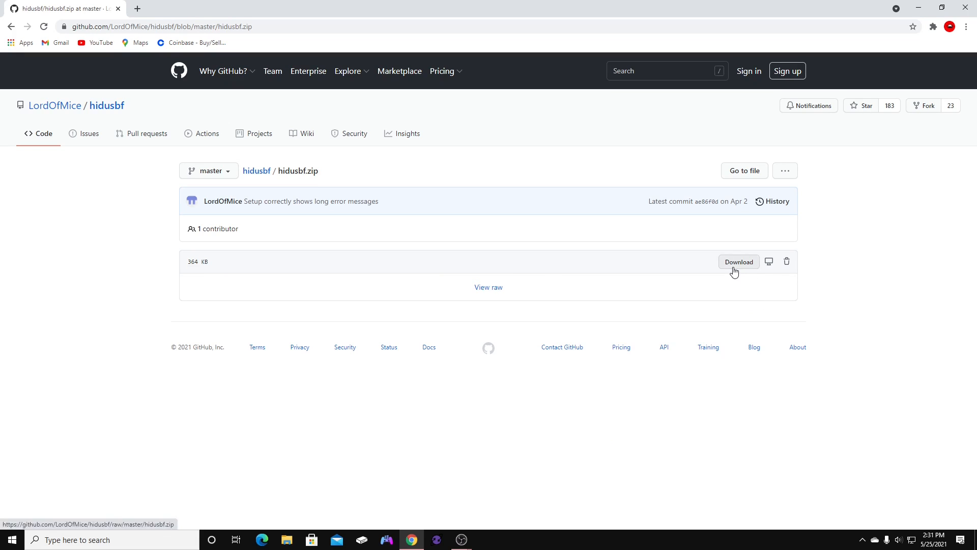
left_click(739, 261)
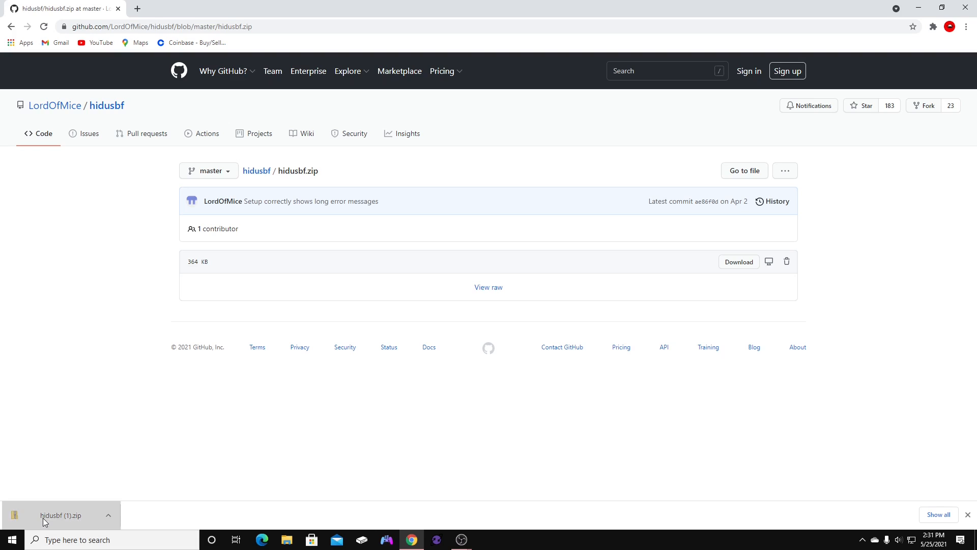
left_click(61, 516)
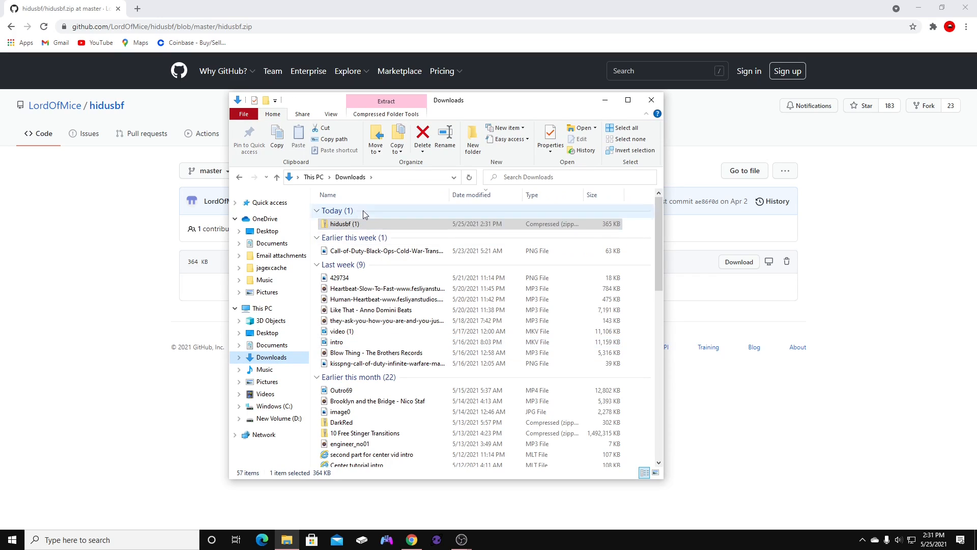
mouse_move(340, 224)
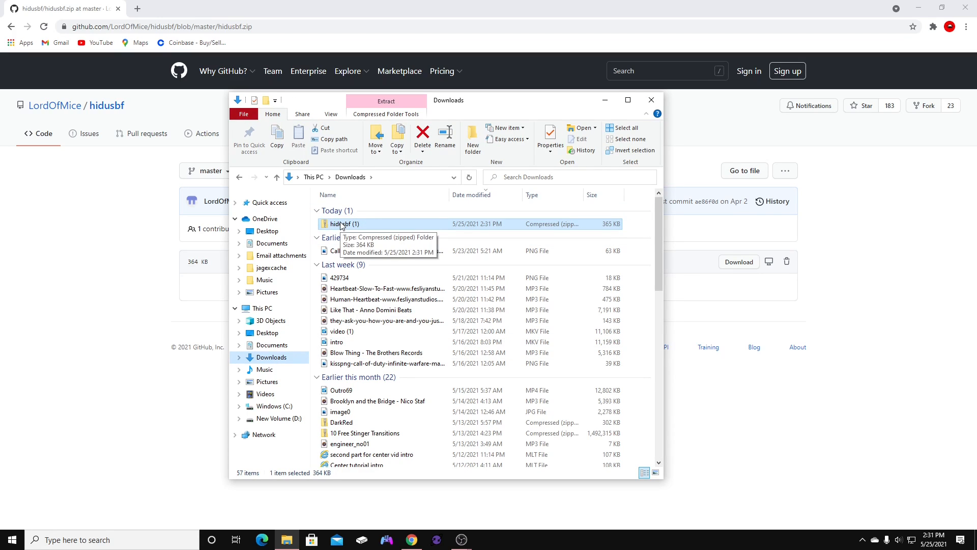
- Extract hidusbf (1).zip into its own hidusbf (1) folder in Downloads
right_click(343, 224)
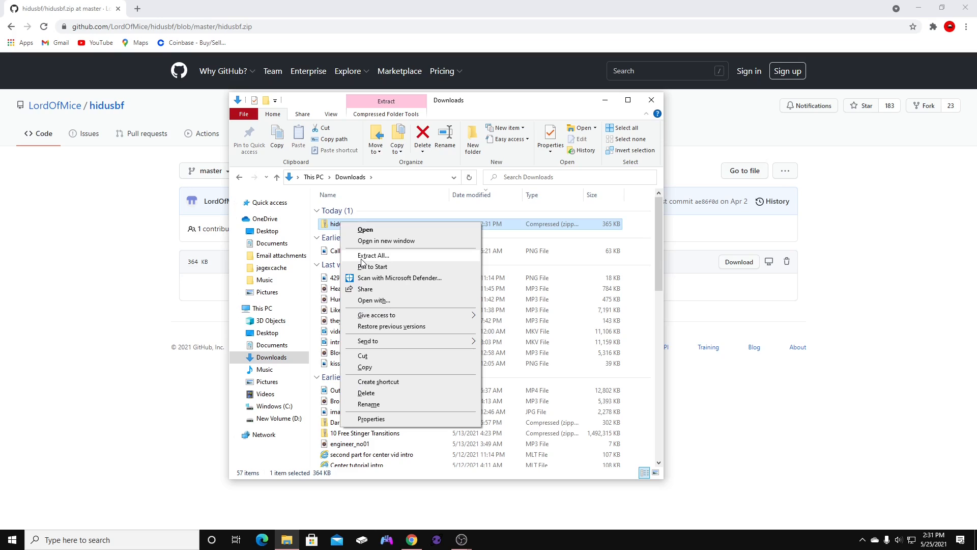
left_click(373, 255)
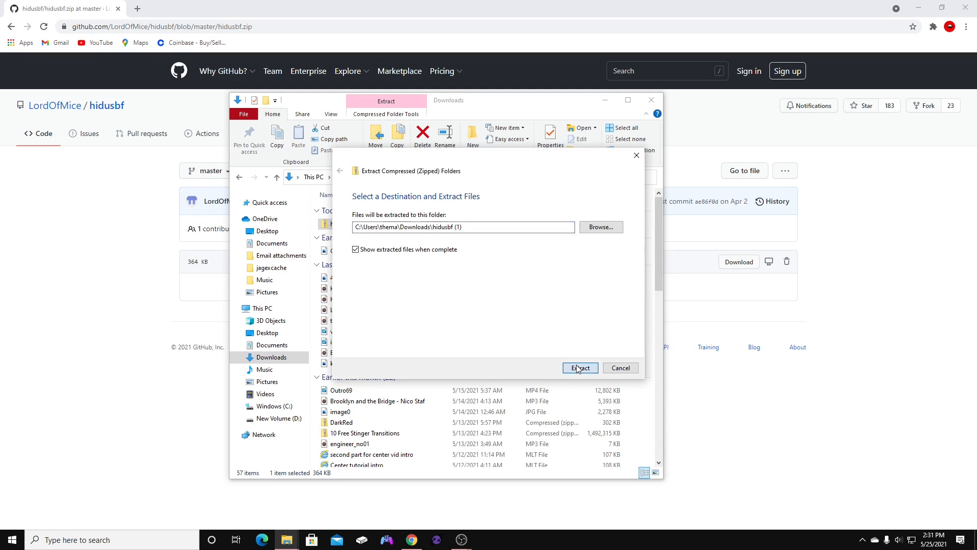
left_click(580, 367)
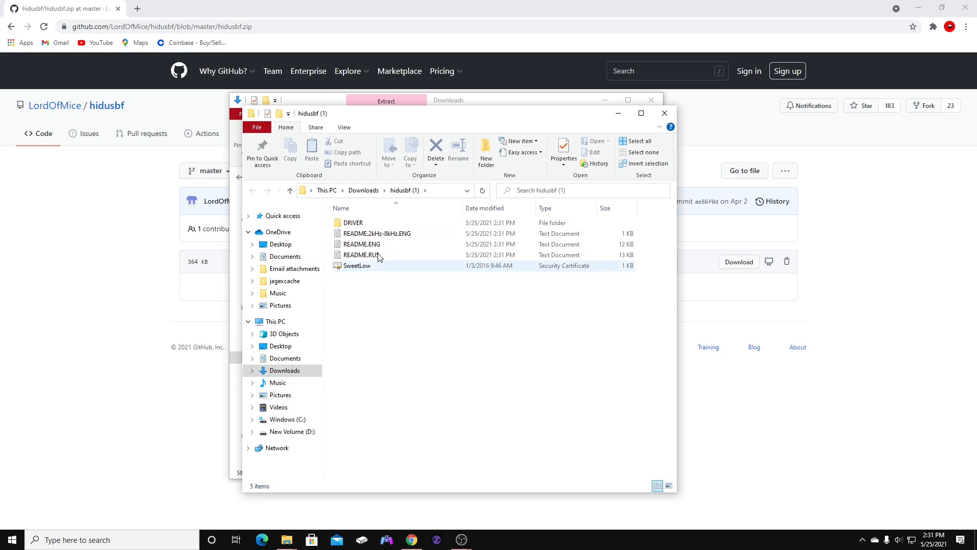
mouse_move(356, 222)
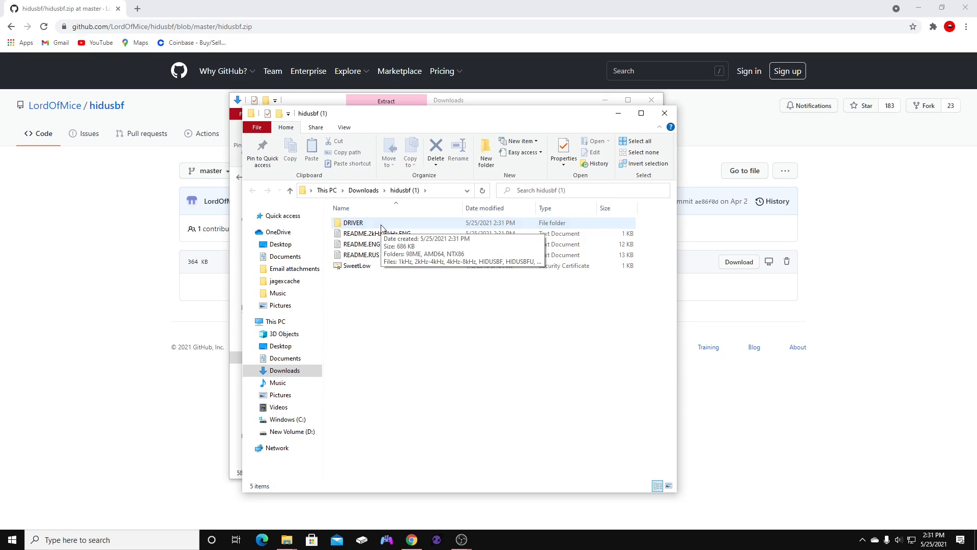
- Launch the Setup application from the extracted DRIVER folder
double_click(352, 222)
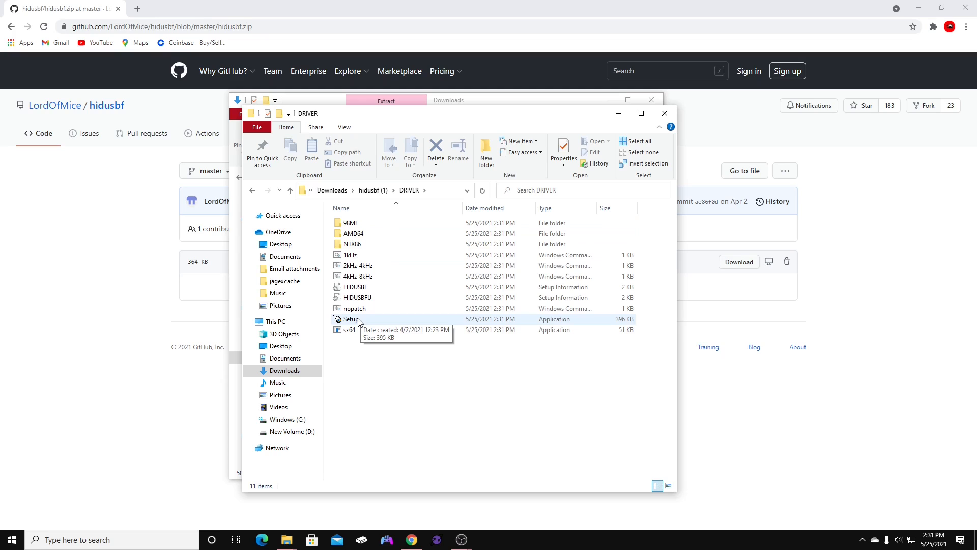
left_click(351, 319)
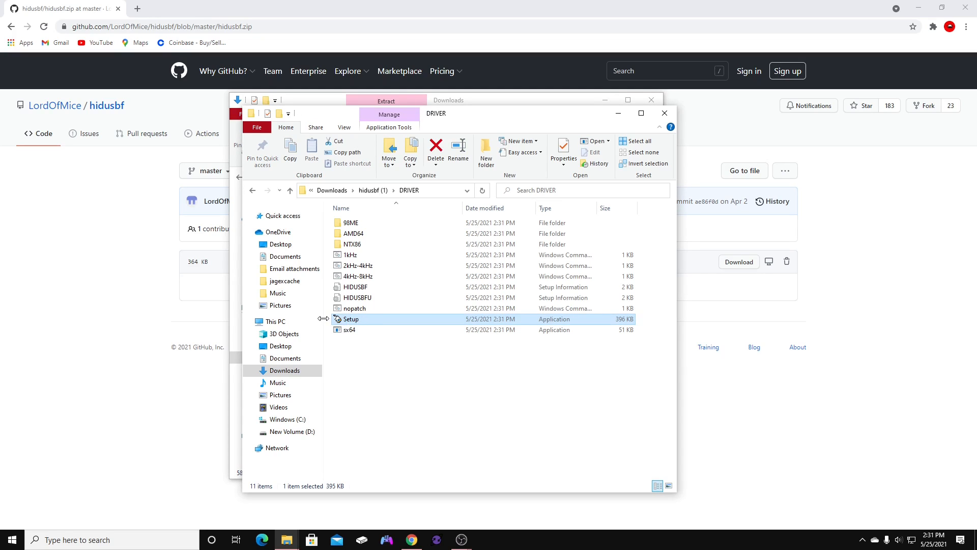
double_click(351, 319)
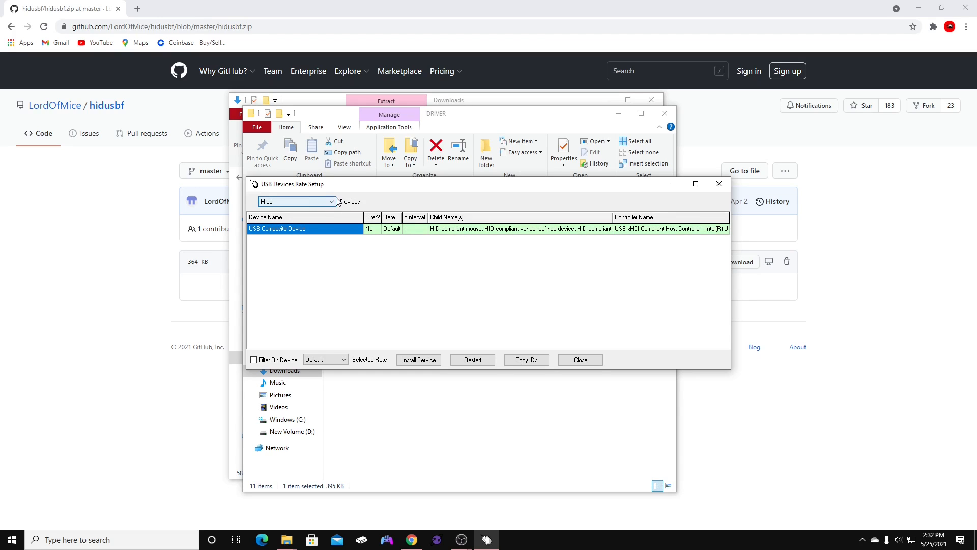
- Show All devices instead of Mice and turn off Filter On Device for the wireless controller
left_click(298, 201)
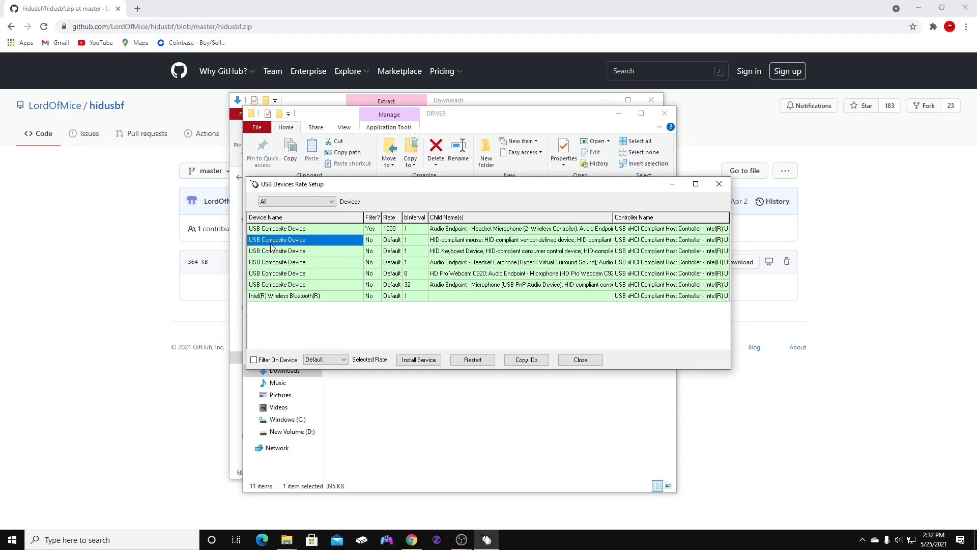
mouse_move(476, 230)
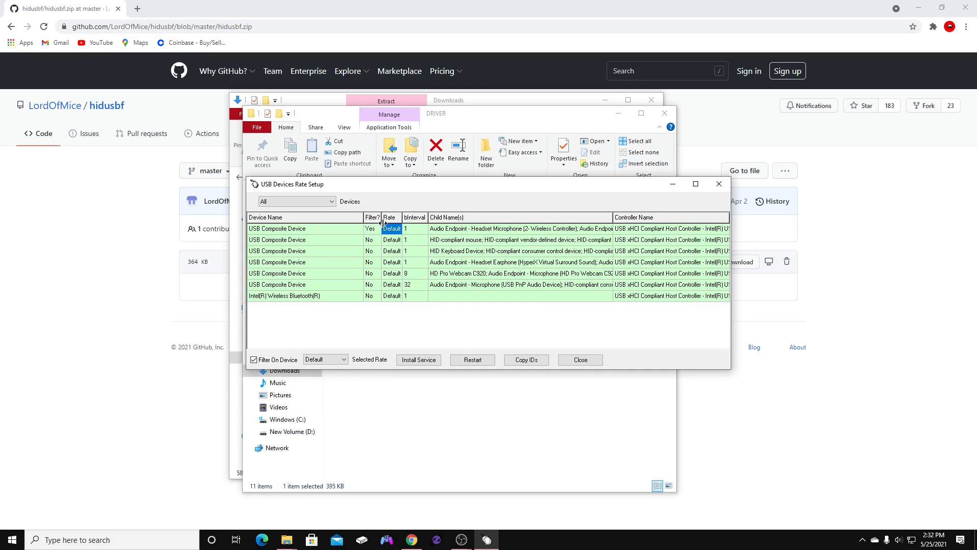
left_click(339, 360)
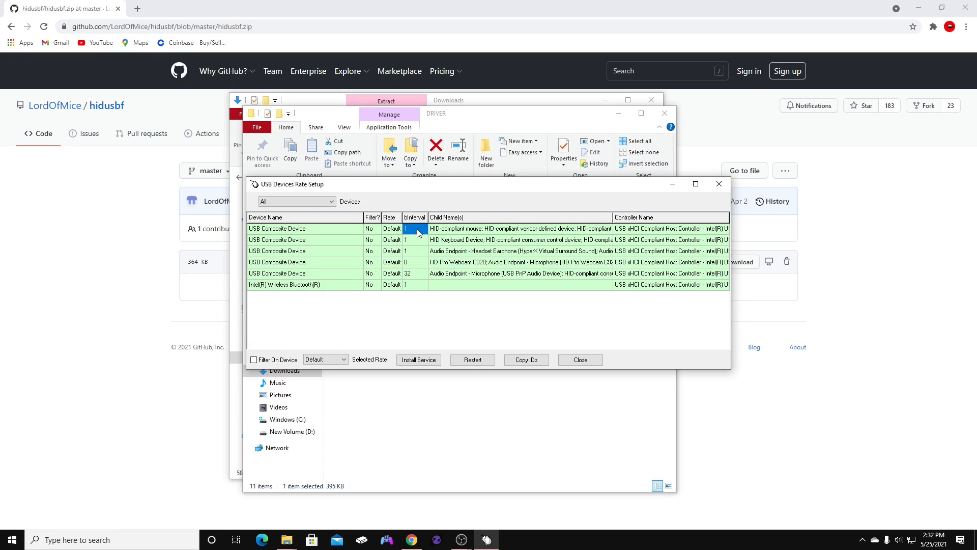
mouse_move(346, 342)
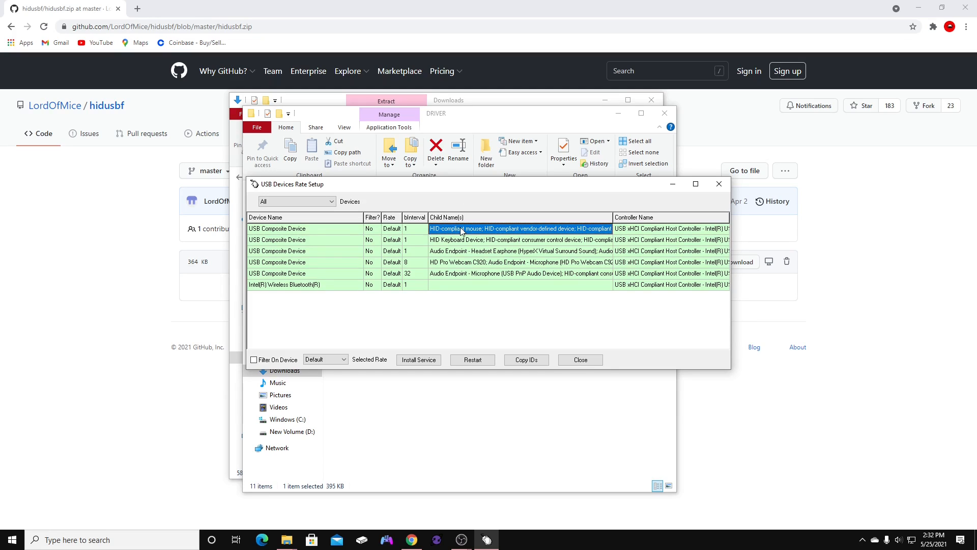
mouse_move(396, 322)
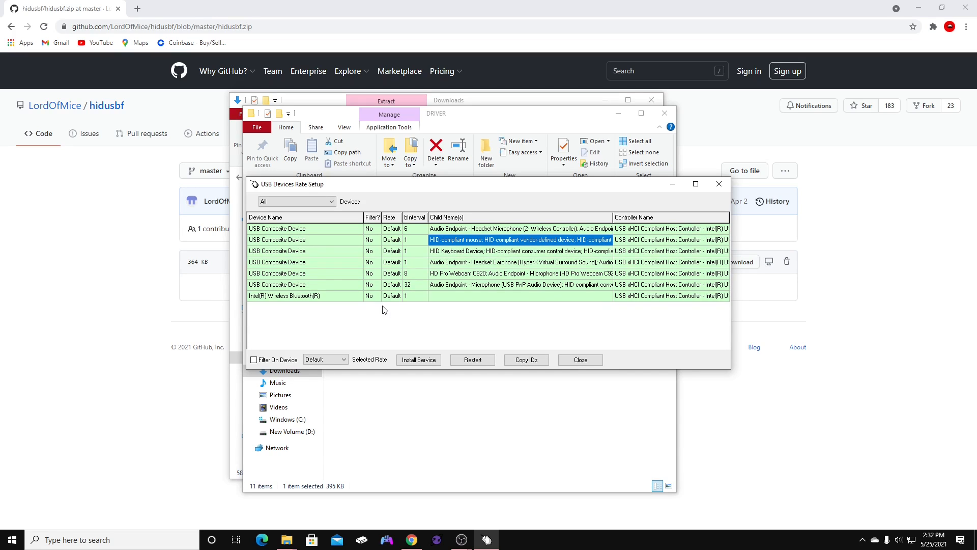
mouse_move(347, 232)
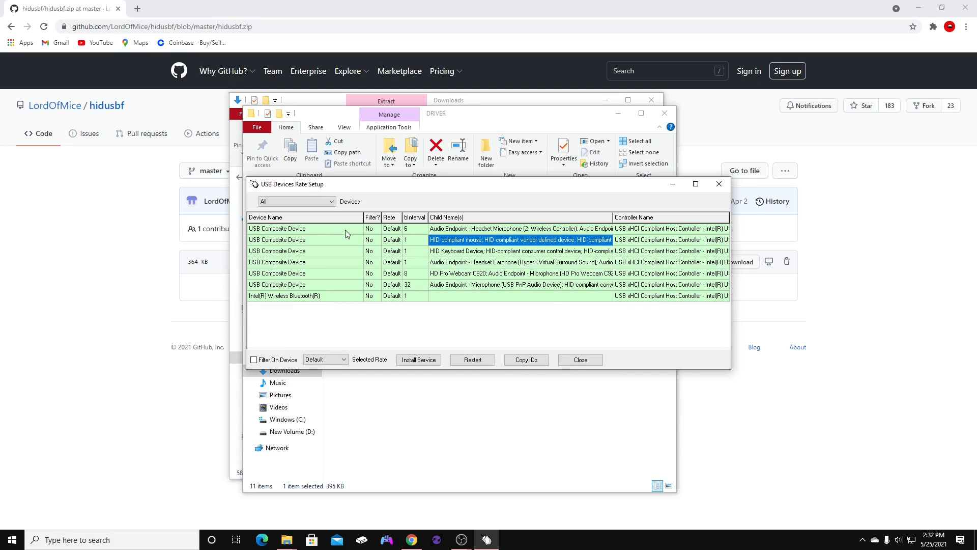
- Give the wireless controller a Selected Rate of 1000 with Filter On Device enabled
left_click(515, 228)
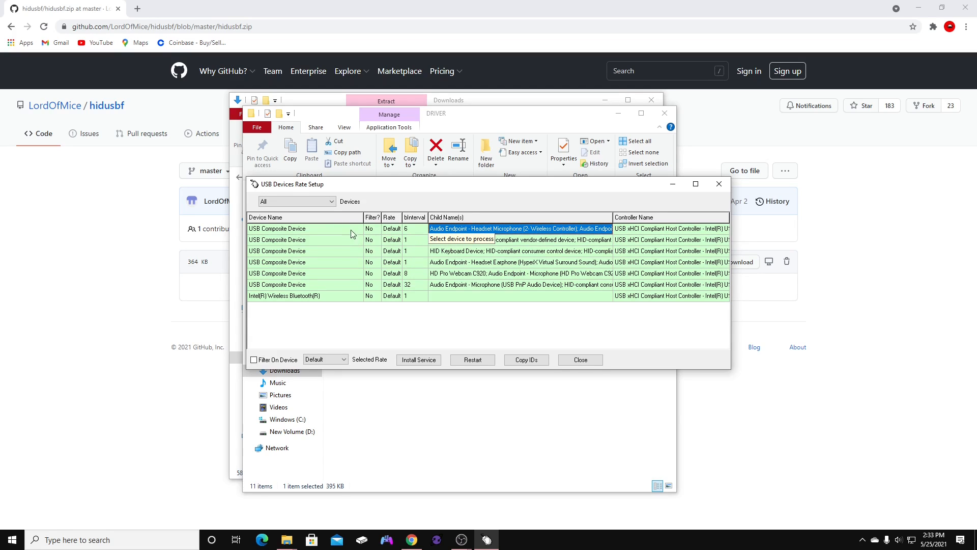
mouse_move(432, 236)
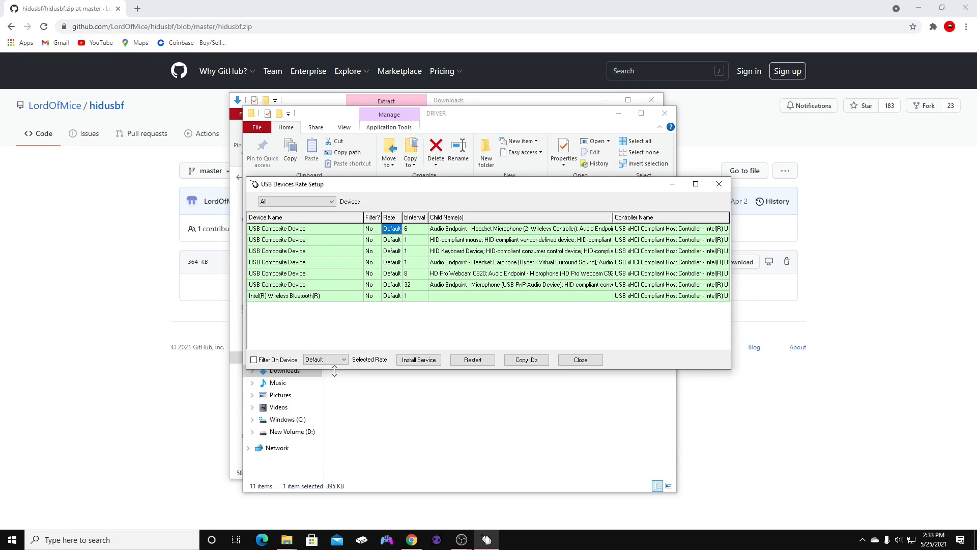
left_click(342, 359)
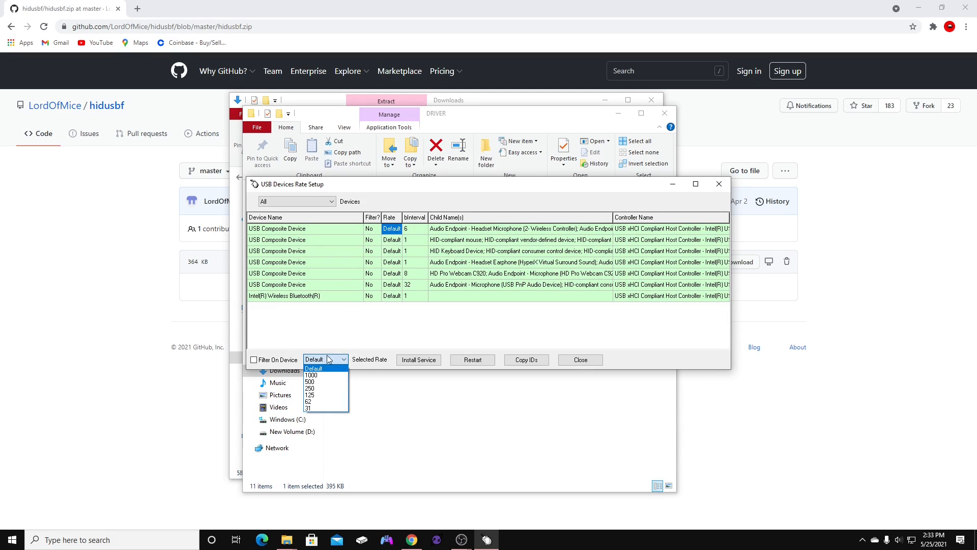
left_click(311, 375)
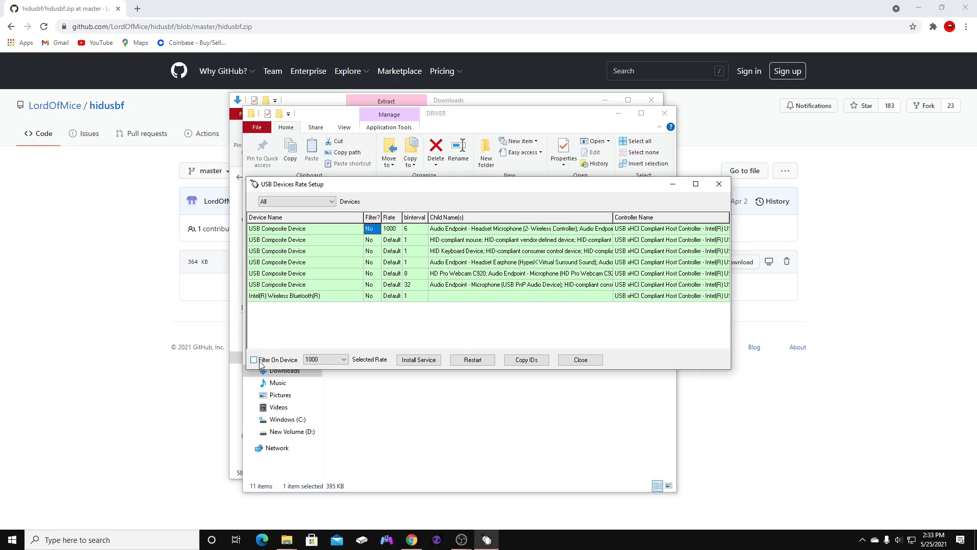
left_click(253, 360)
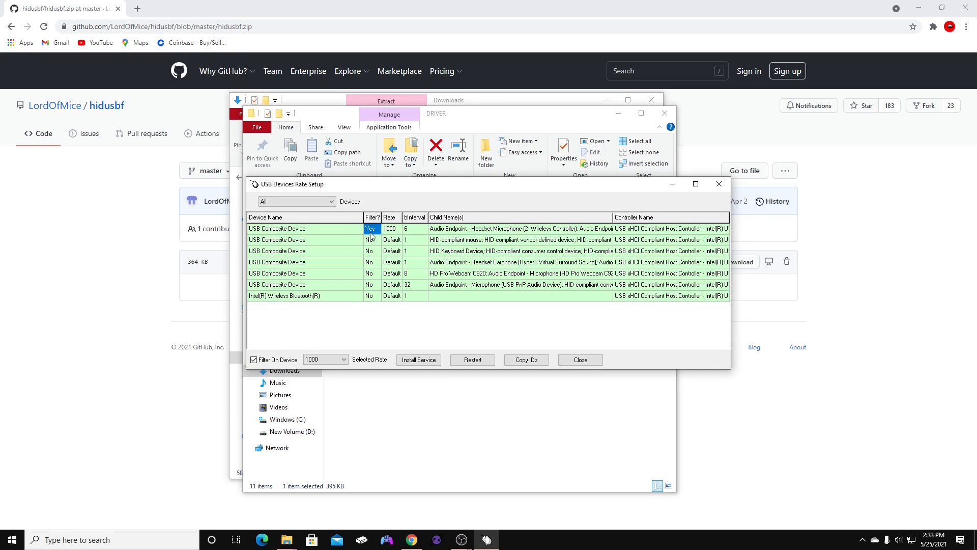
mouse_move(254, 360)
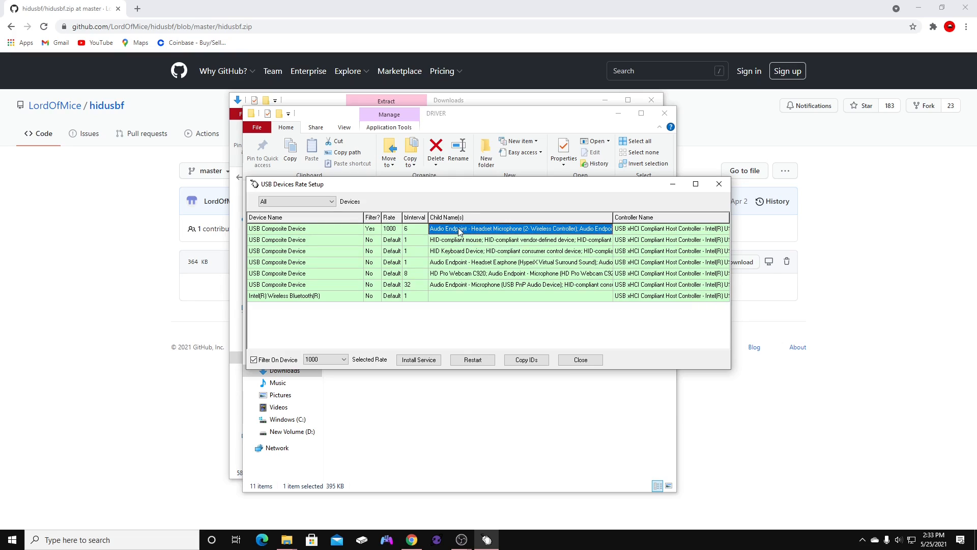
- Install the filter service and allow the driver setup file to open
left_click(418, 360)
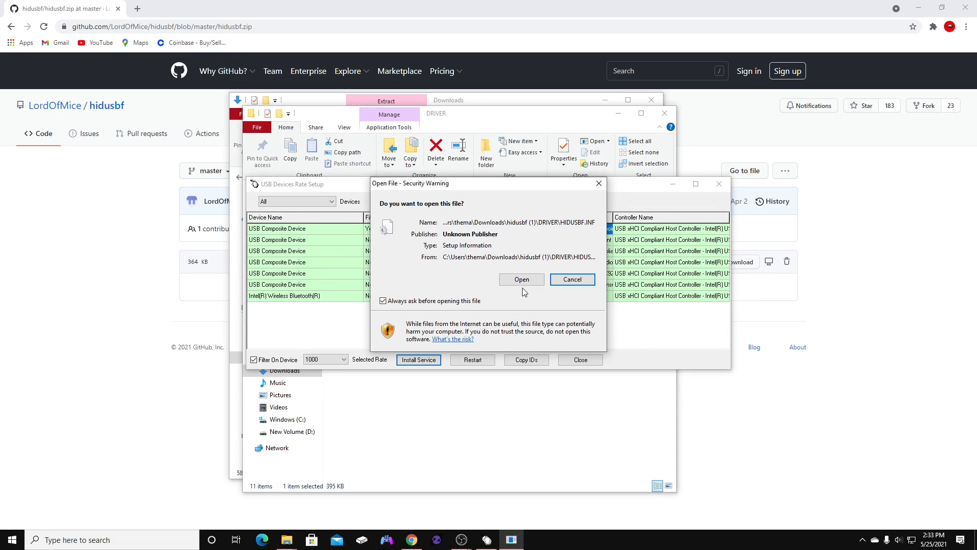
left_click(572, 279)
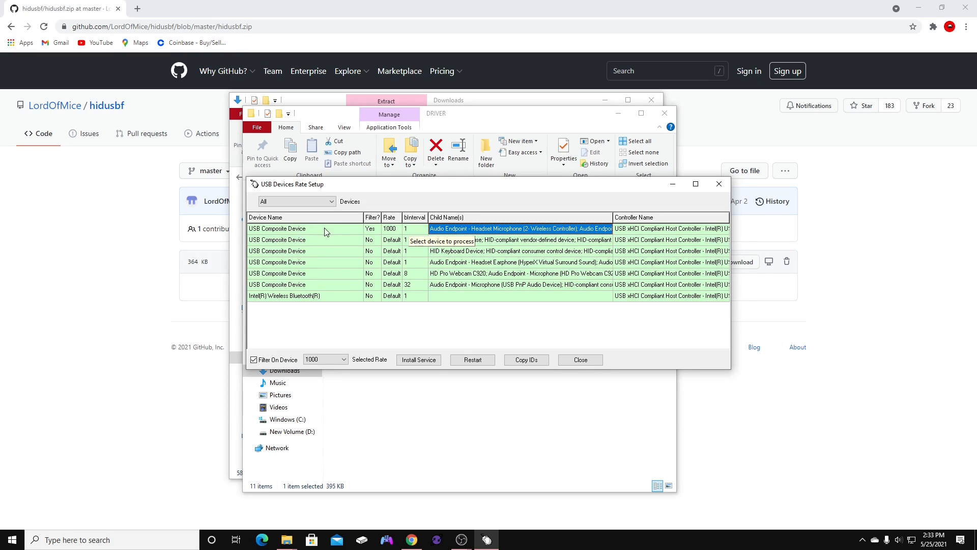
- Select the controller row to confirm it reads Filter Yes, Rate 1000, Interval 1
left_click(282, 228)
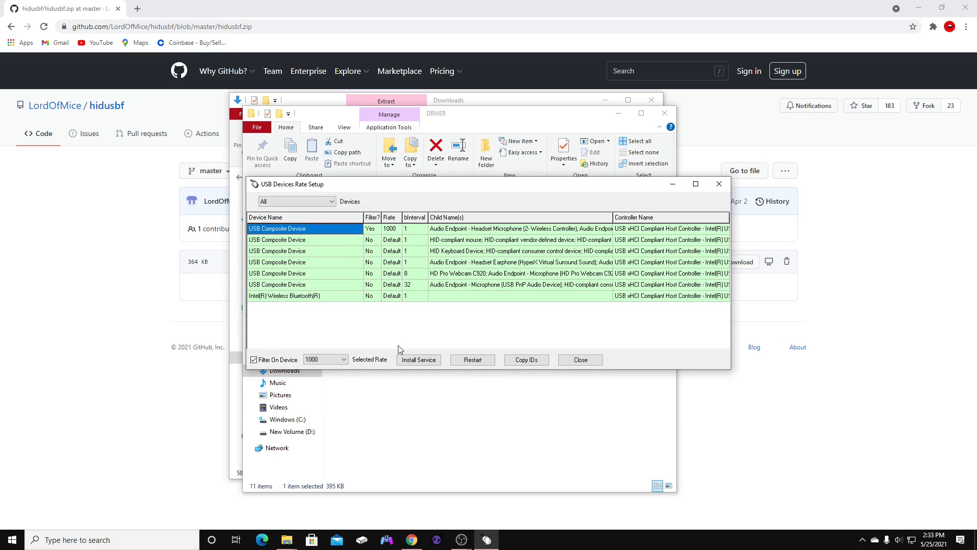
mouse_move(450, 347)
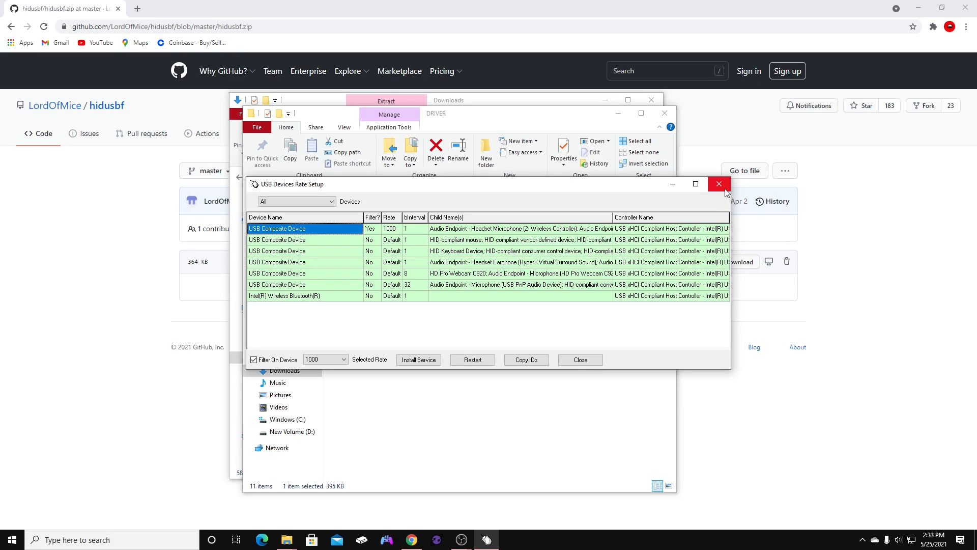
mouse_move(476, 285)
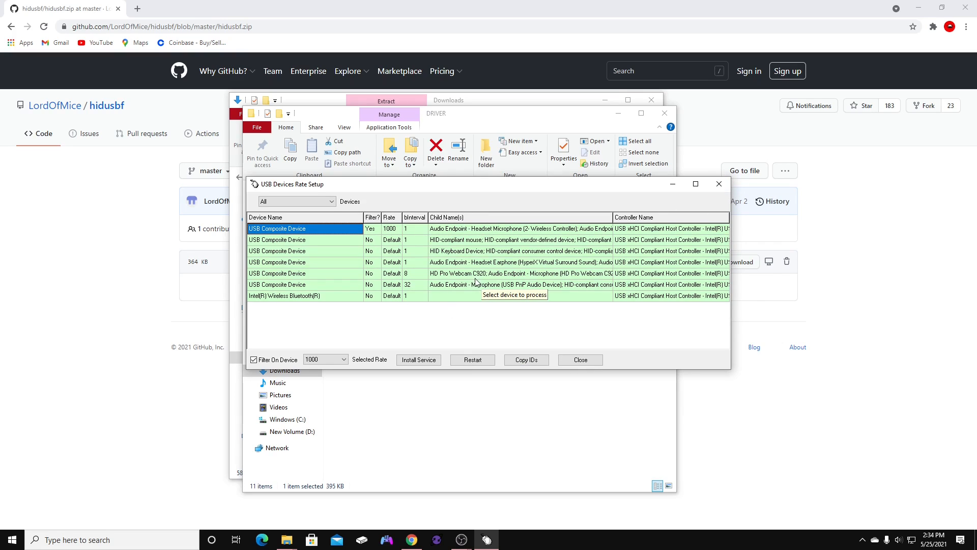
mouse_move(372, 283)
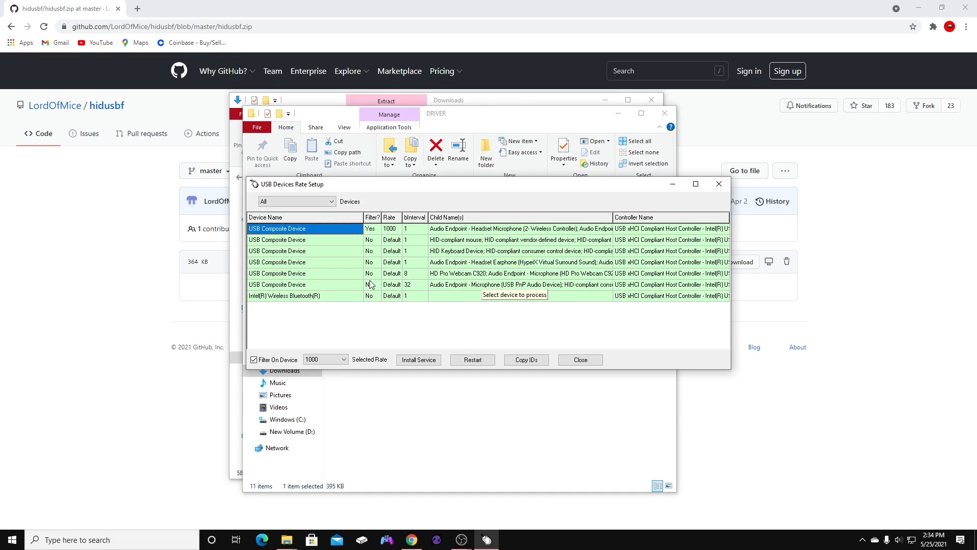
mouse_move(370, 314)
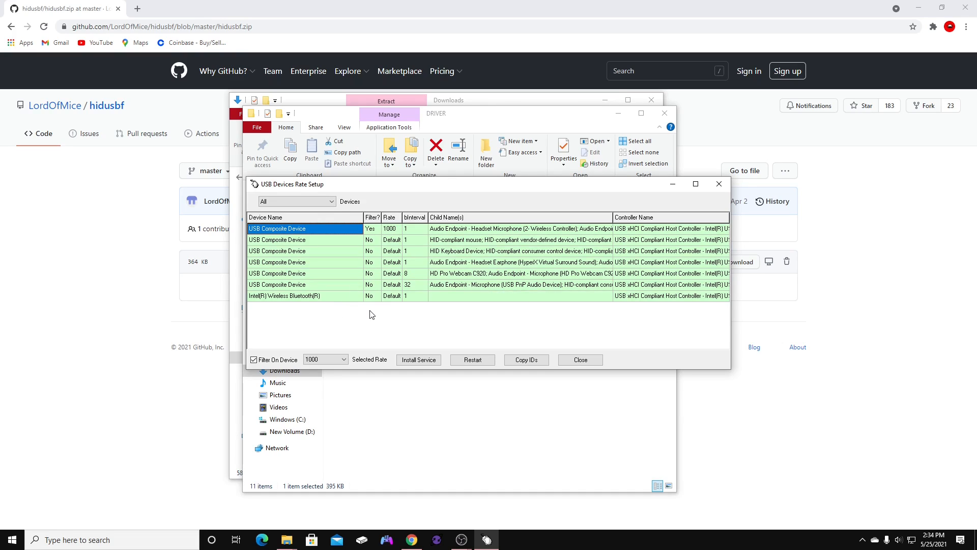
mouse_move(383, 317)
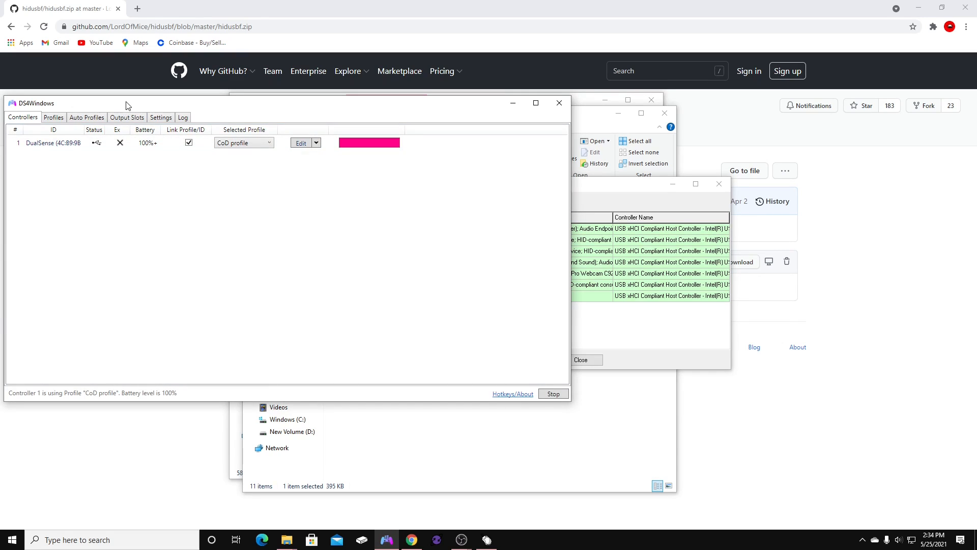
- From the Profiles list, bring up the CoD profile's editor to view its controller readings
left_click(284, 113)
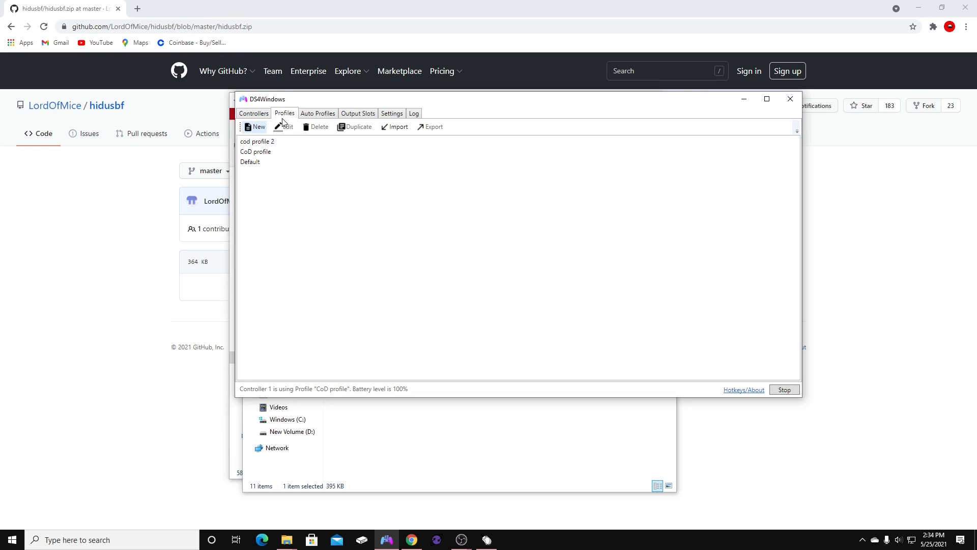
mouse_move(277, 126)
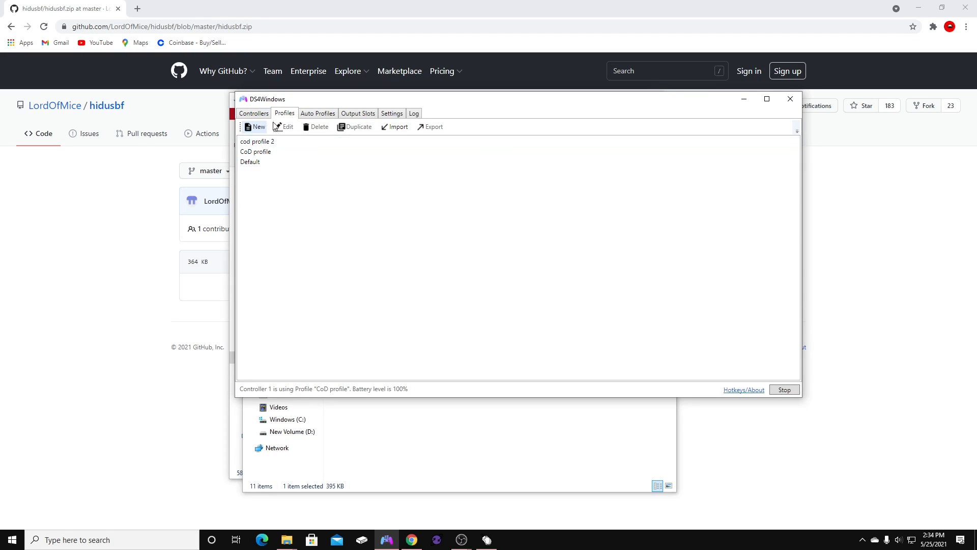
left_click(276, 151)
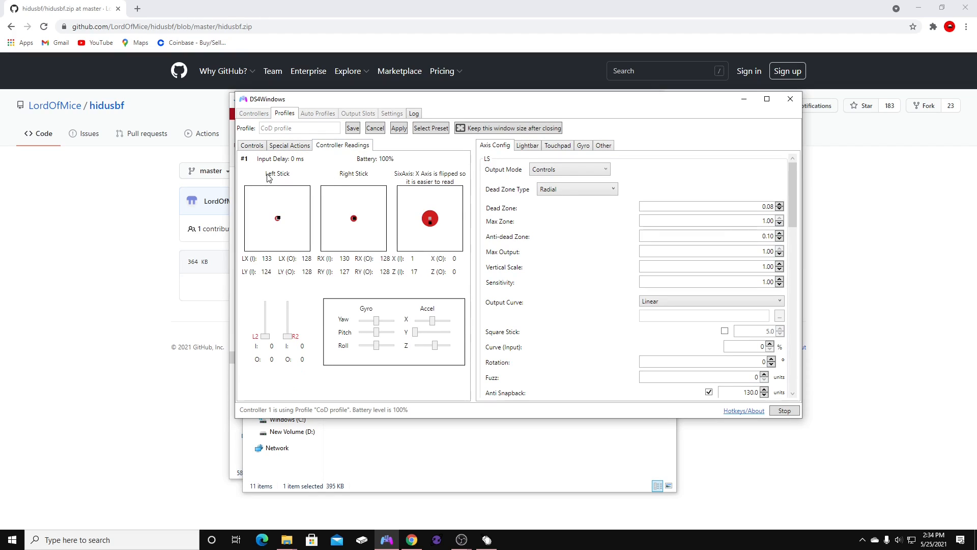
mouse_move(251, 170)
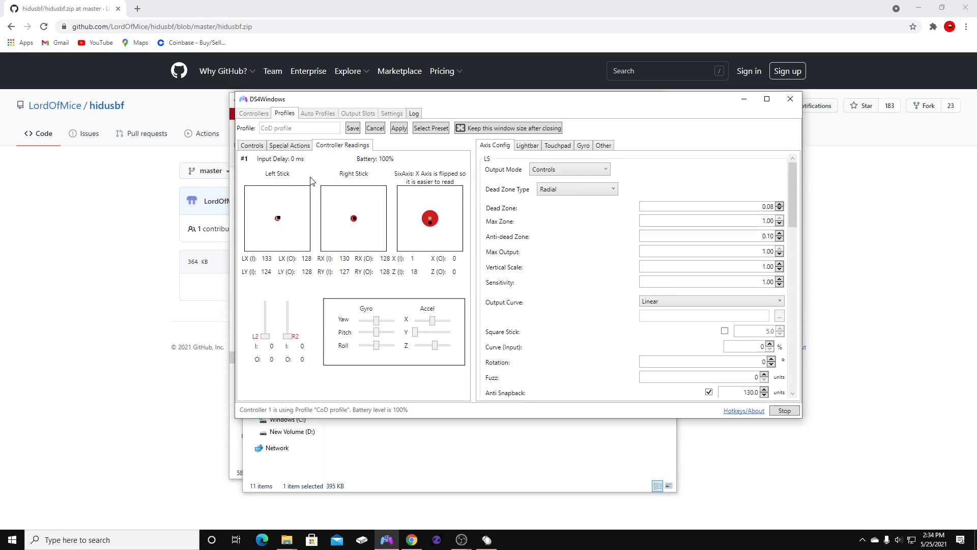
mouse_move(257, 173)
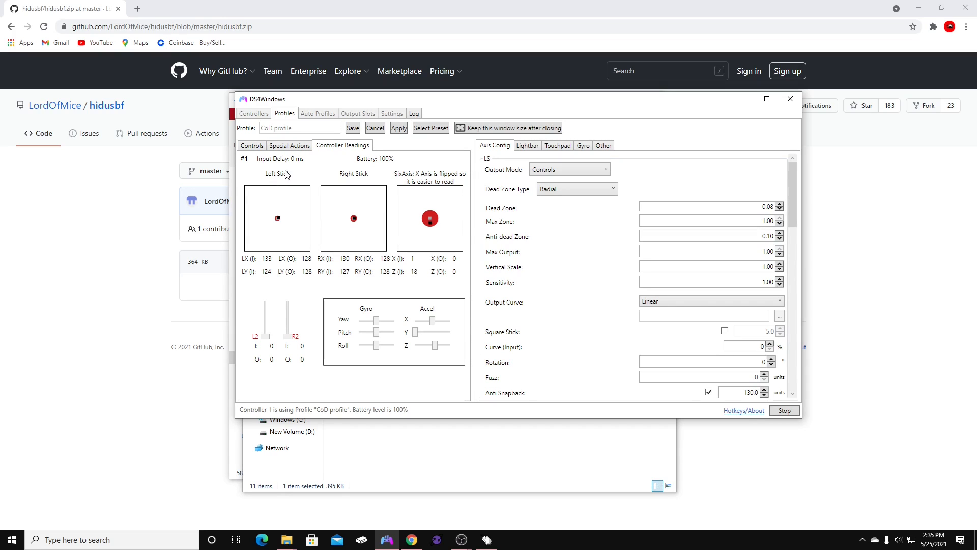
mouse_move(268, 162)
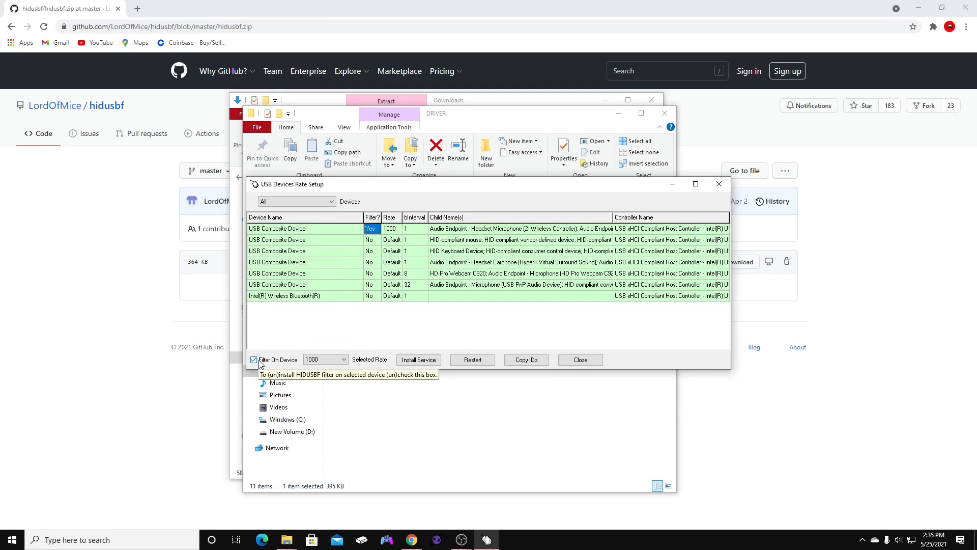
mouse_move(315, 305)
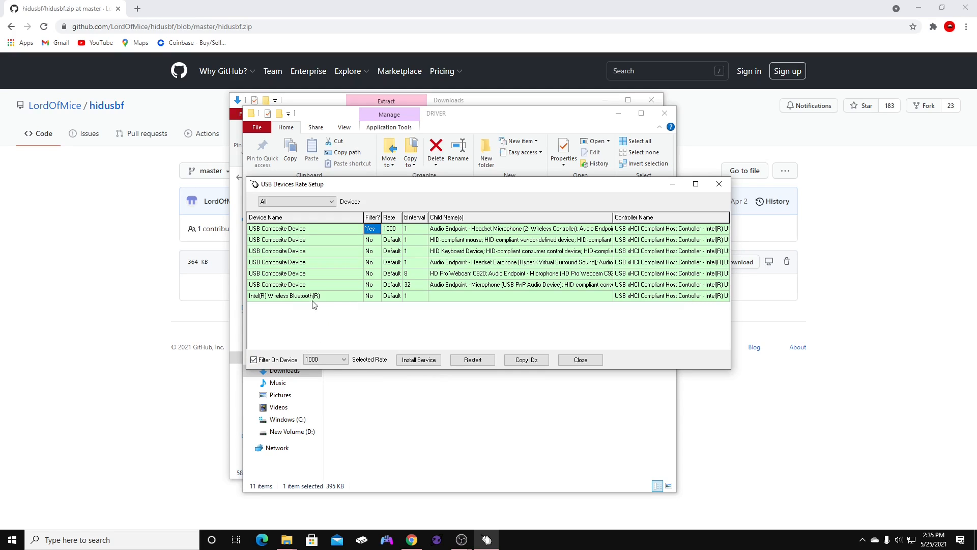
mouse_move(313, 301)
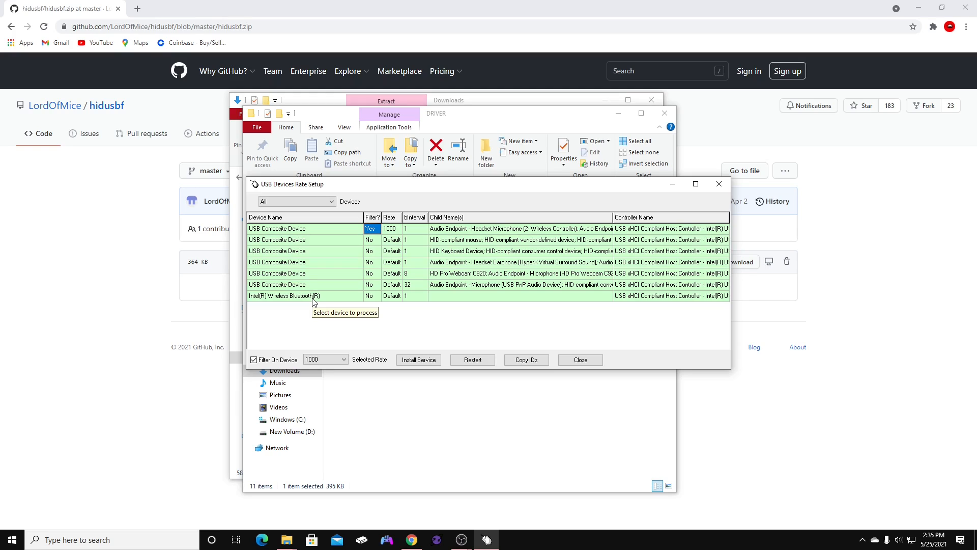
mouse_move(305, 330)
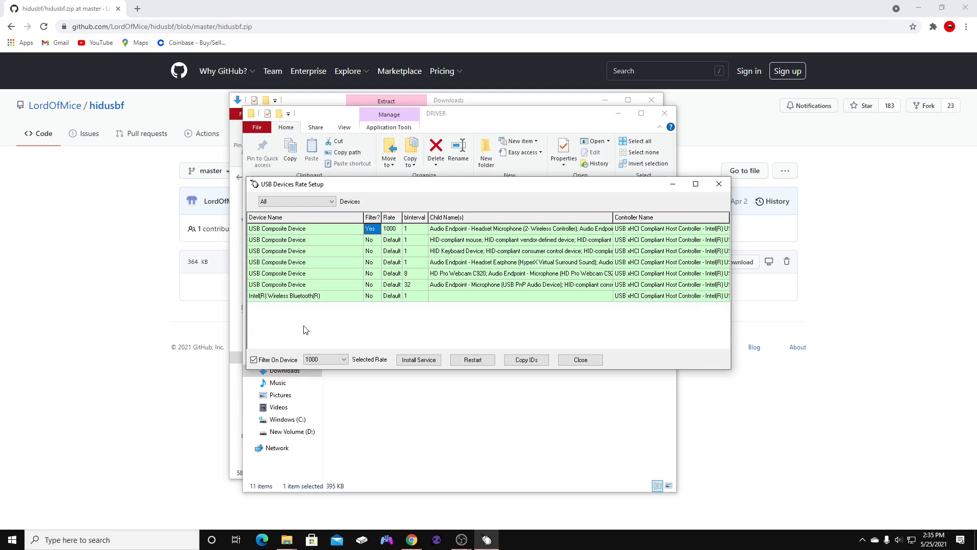
mouse_move(311, 314)
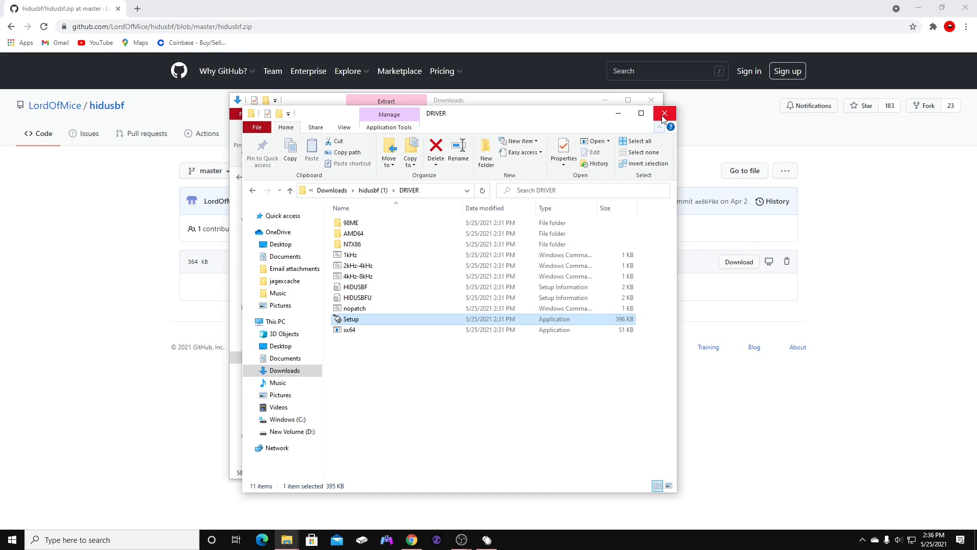
- Close the DRIVER folder window, go back to the hidusbf repository and scroll its README
left_click(664, 113)
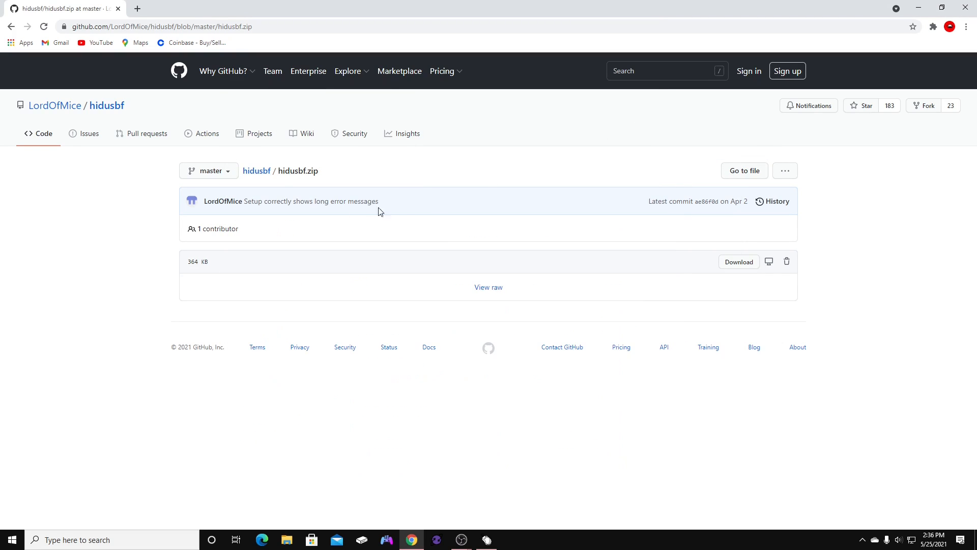
left_click(10, 27)
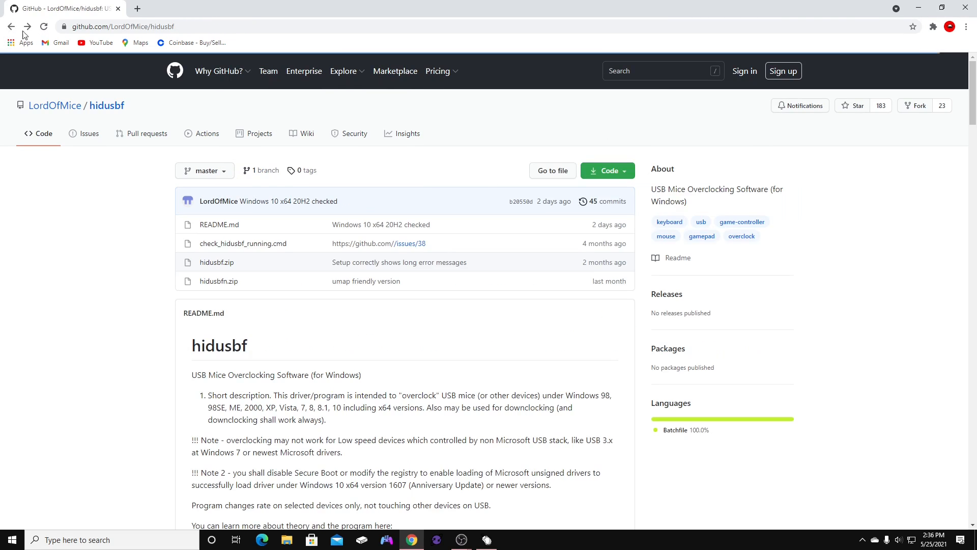
scroll("down", 3)
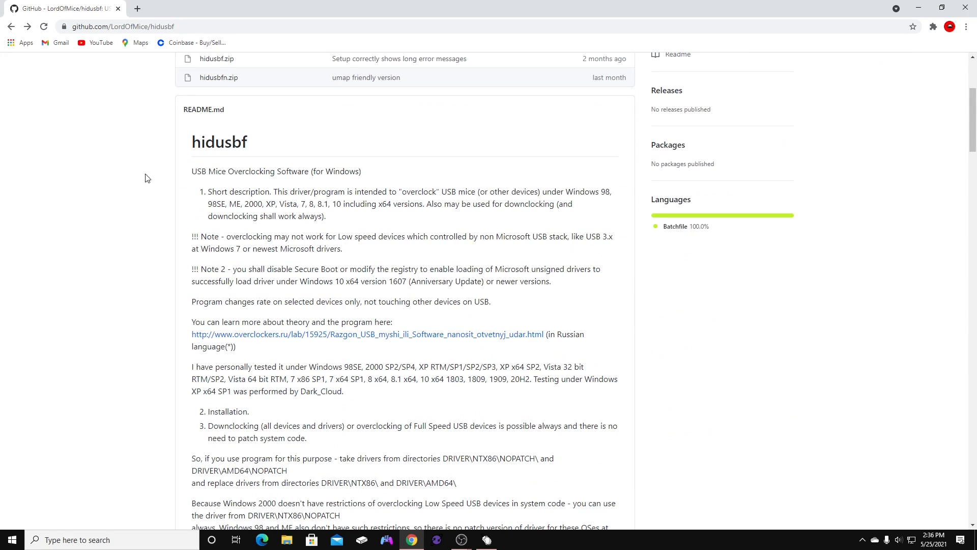
scroll("down", 3)
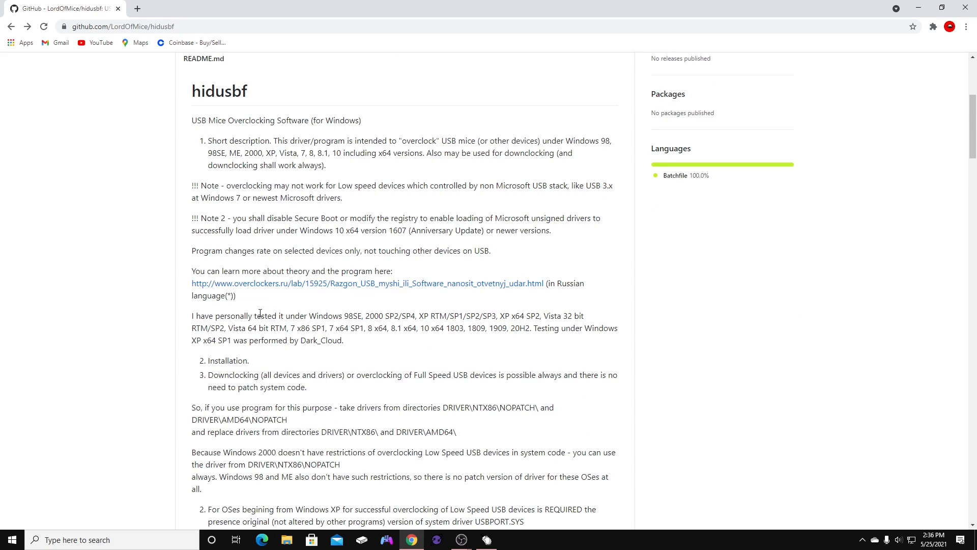
scroll("up", 3)
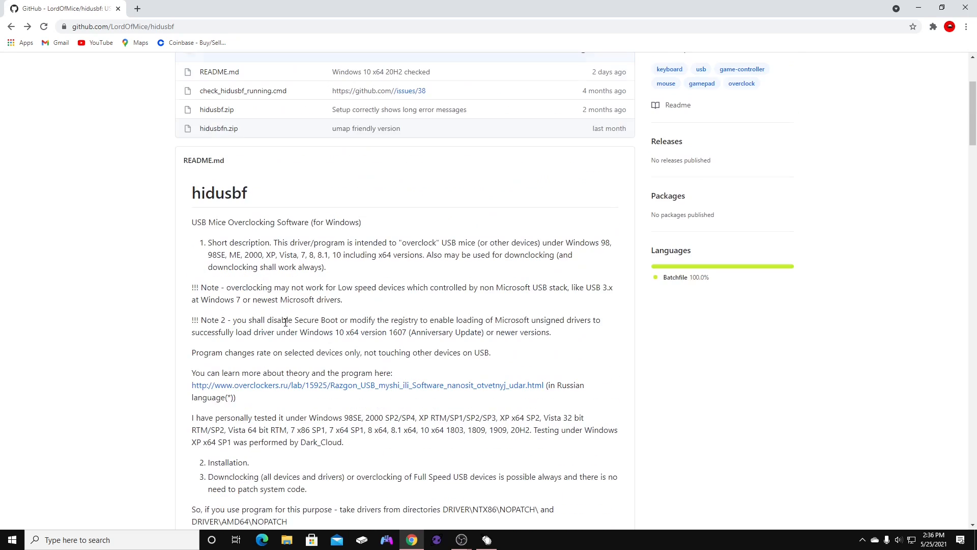
scroll("up", 3)
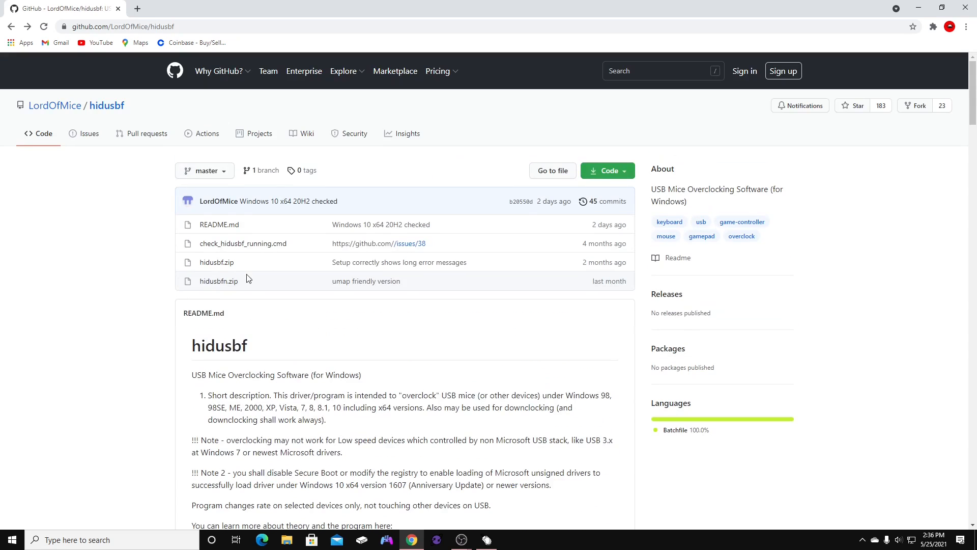
- Briefly open and close a File Explorer window, then keep reading the README's Installation section
left_click(287, 540)
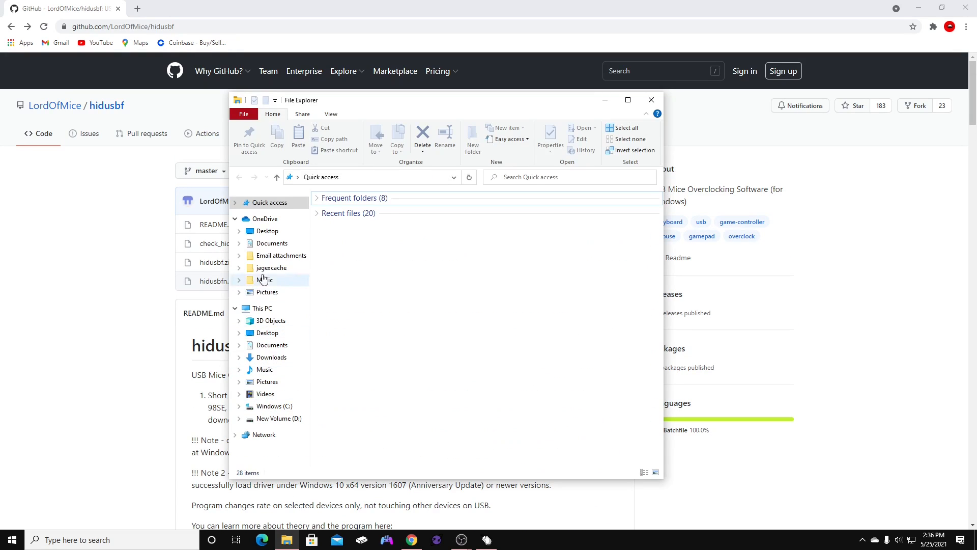
left_click(652, 100)
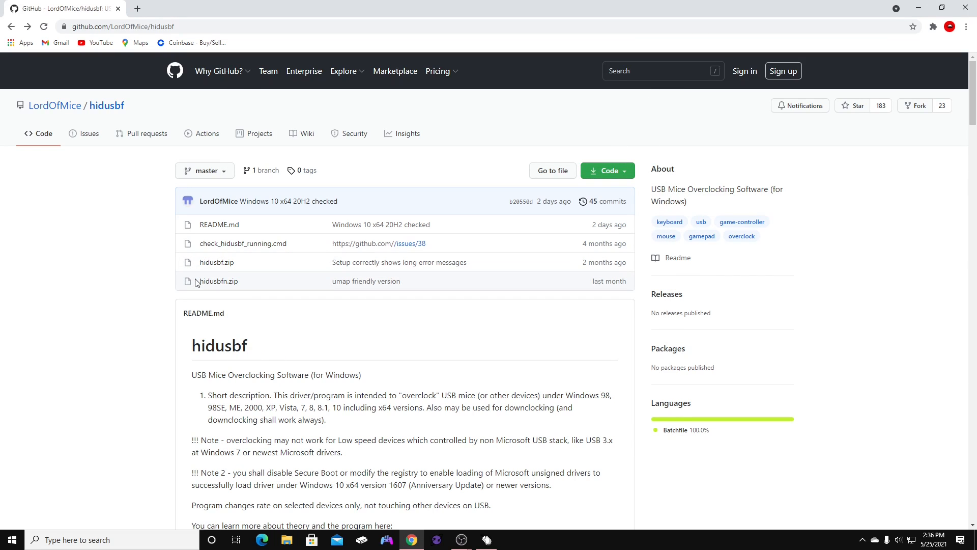
mouse_move(169, 376)
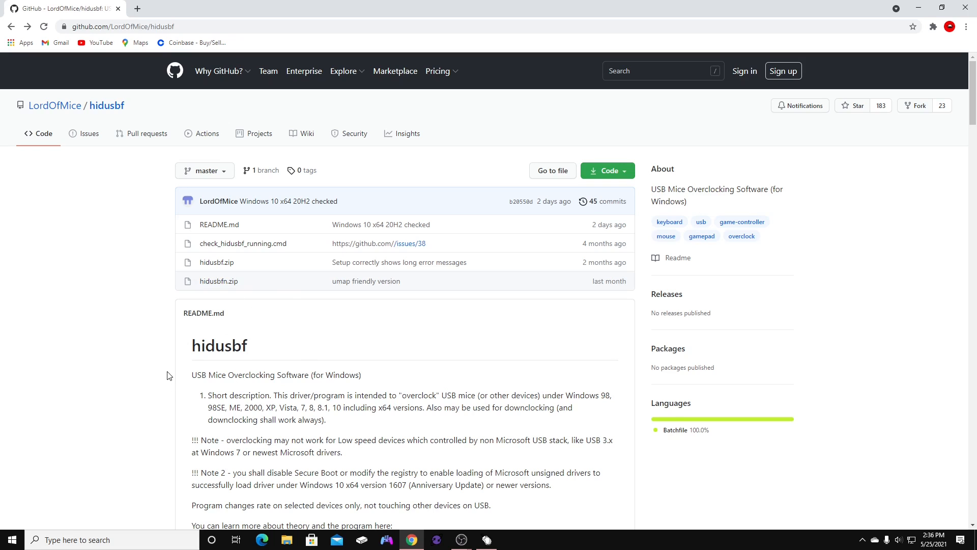
scroll("down", 3)
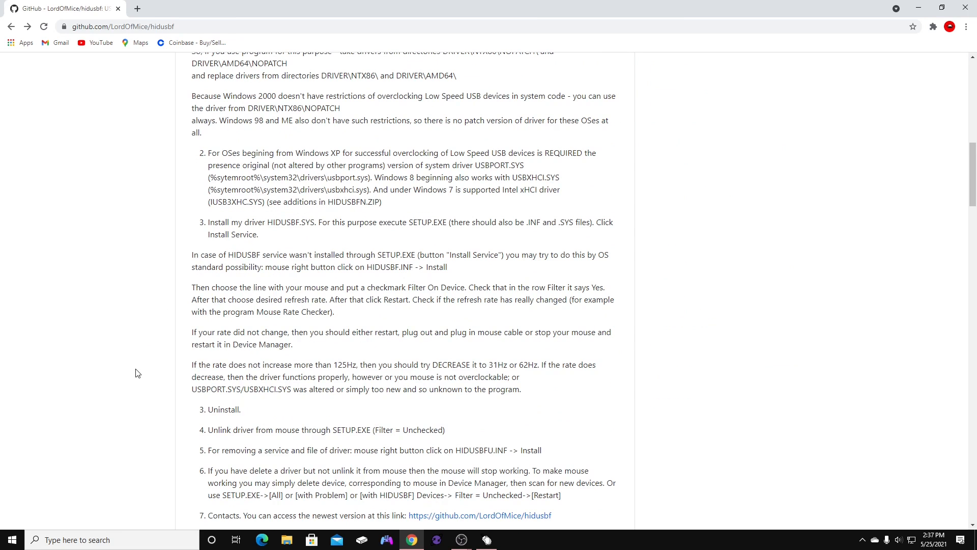
scroll("up", 3)
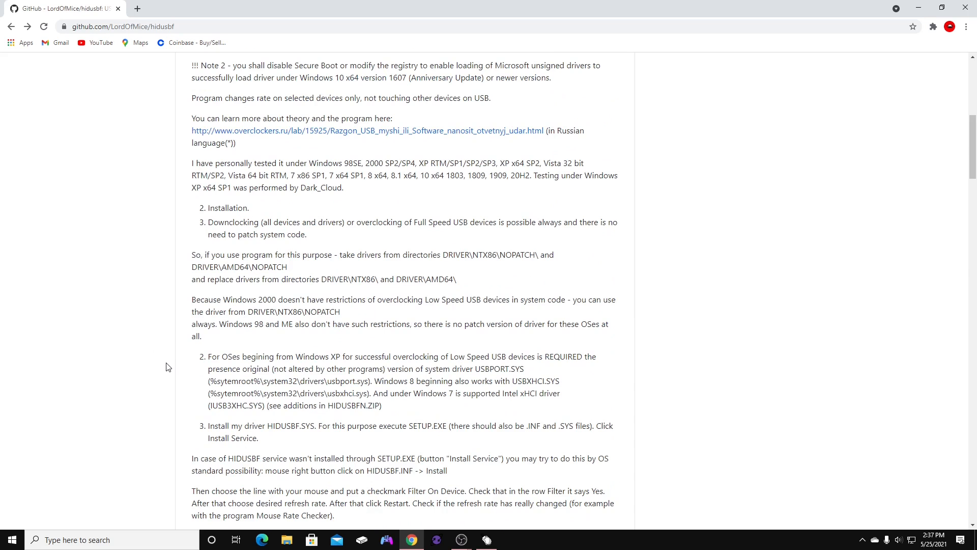
scroll("up", 3)
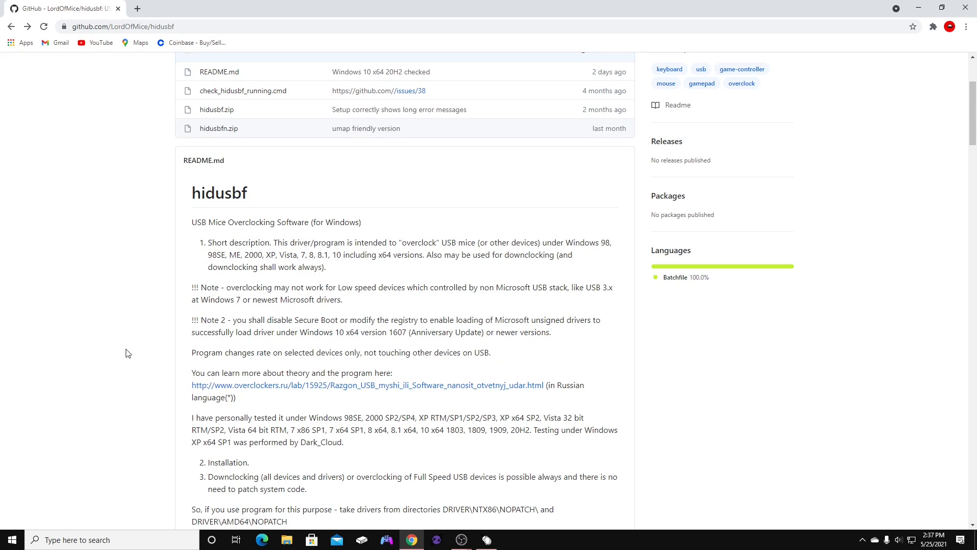